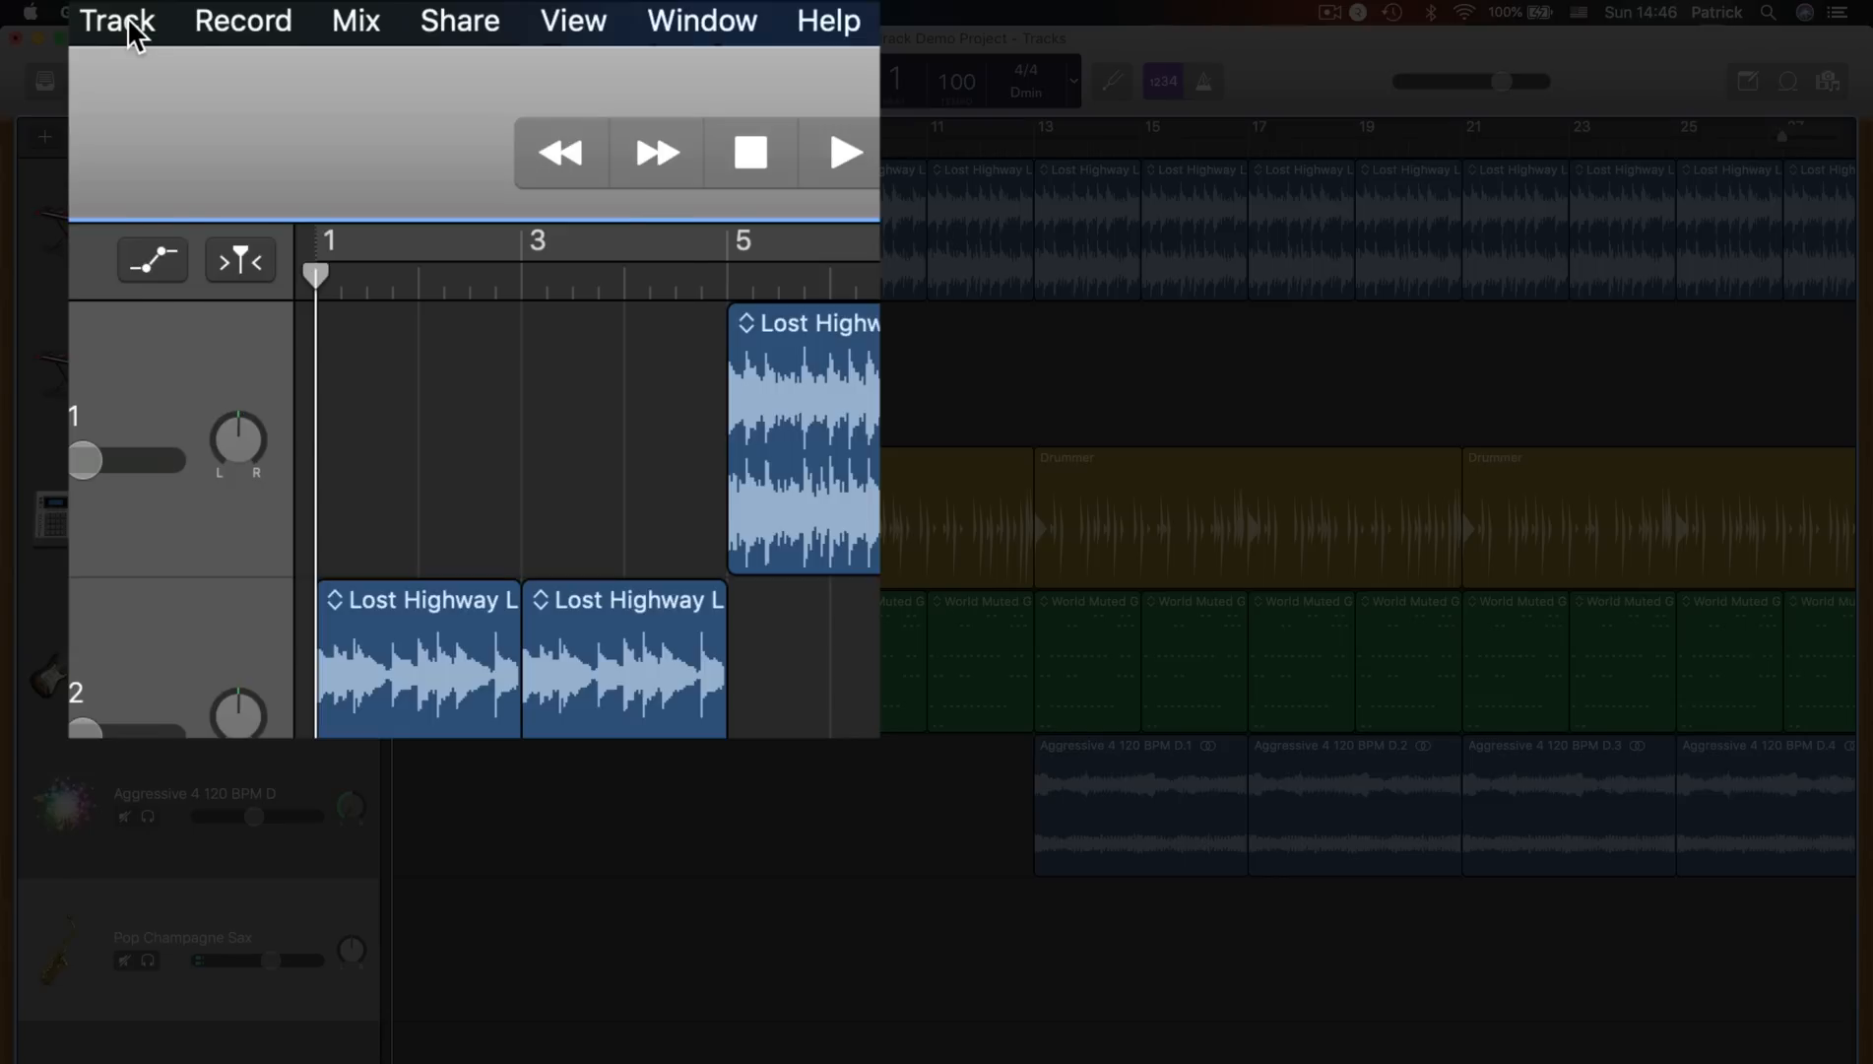
Show the tempo track above the tracks via Track > Show Tempo Track, holding 100 BPM
{"action": "left_click", "coordinate": [116, 20]}
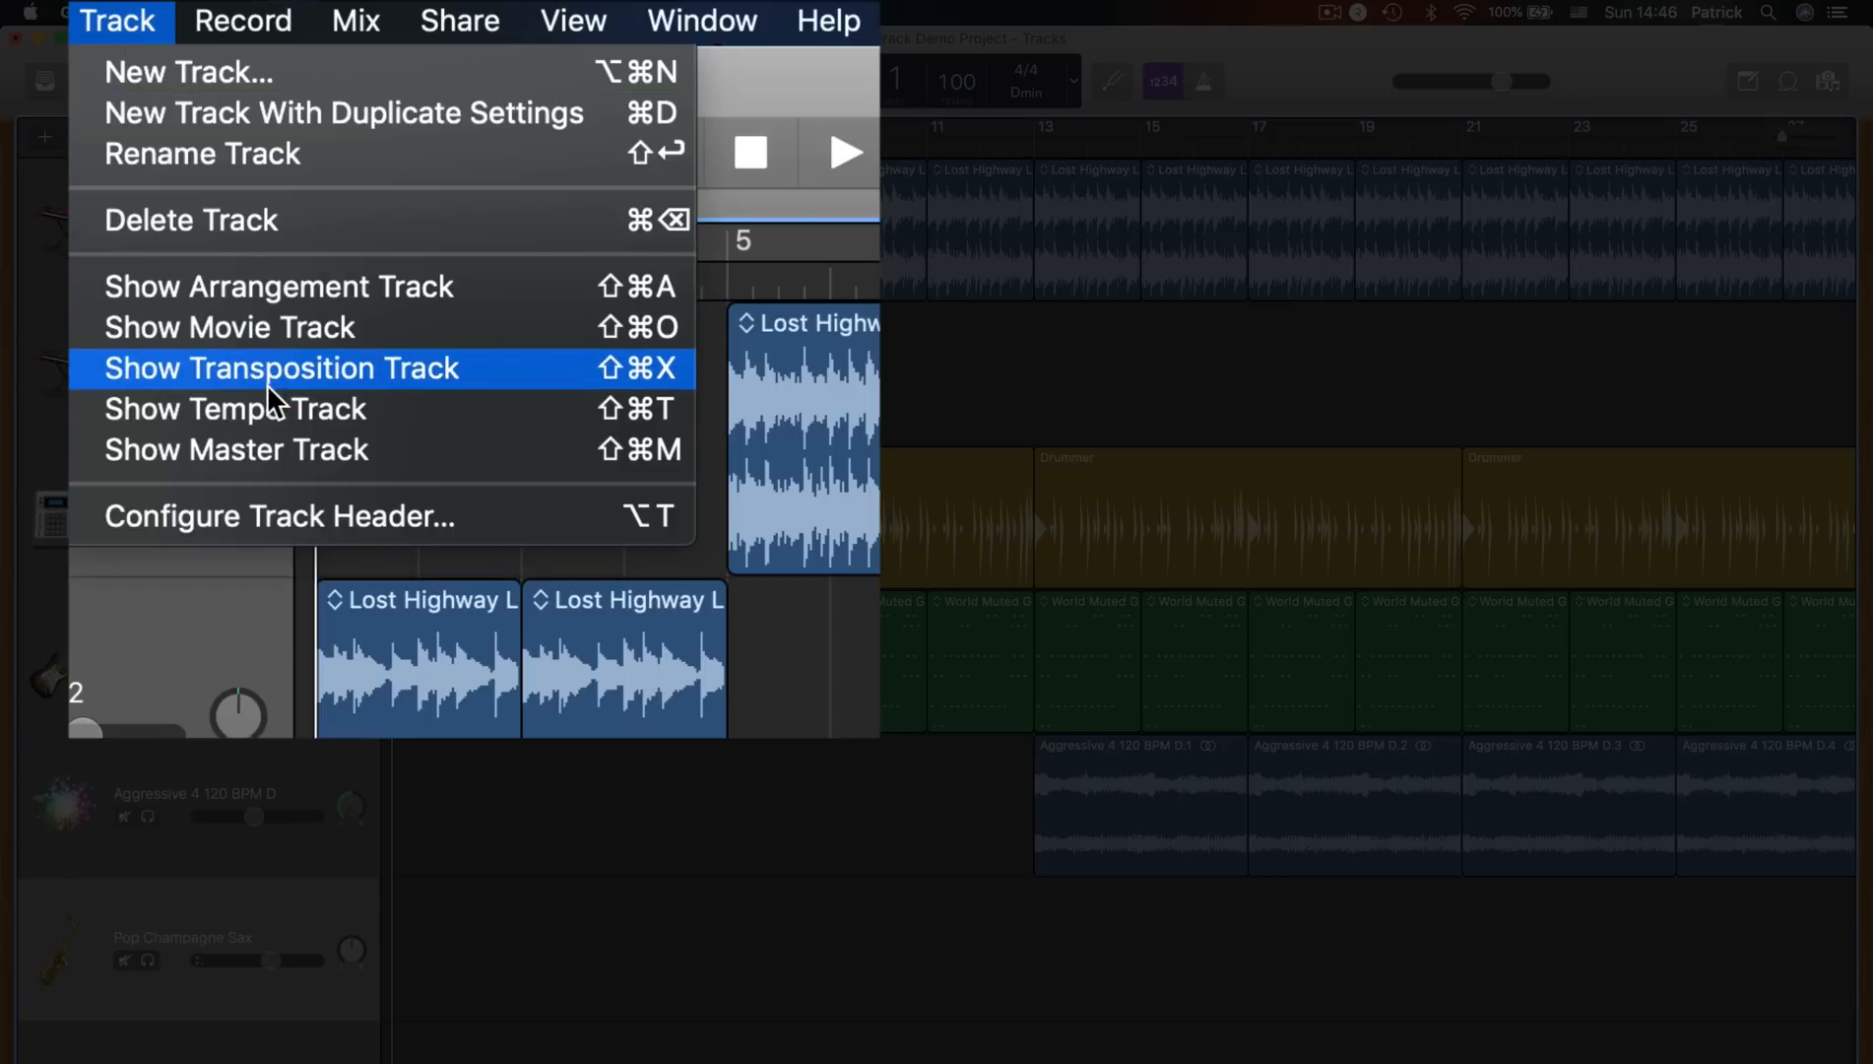
{"action": "mouse_move", "coordinate": [234, 410]}
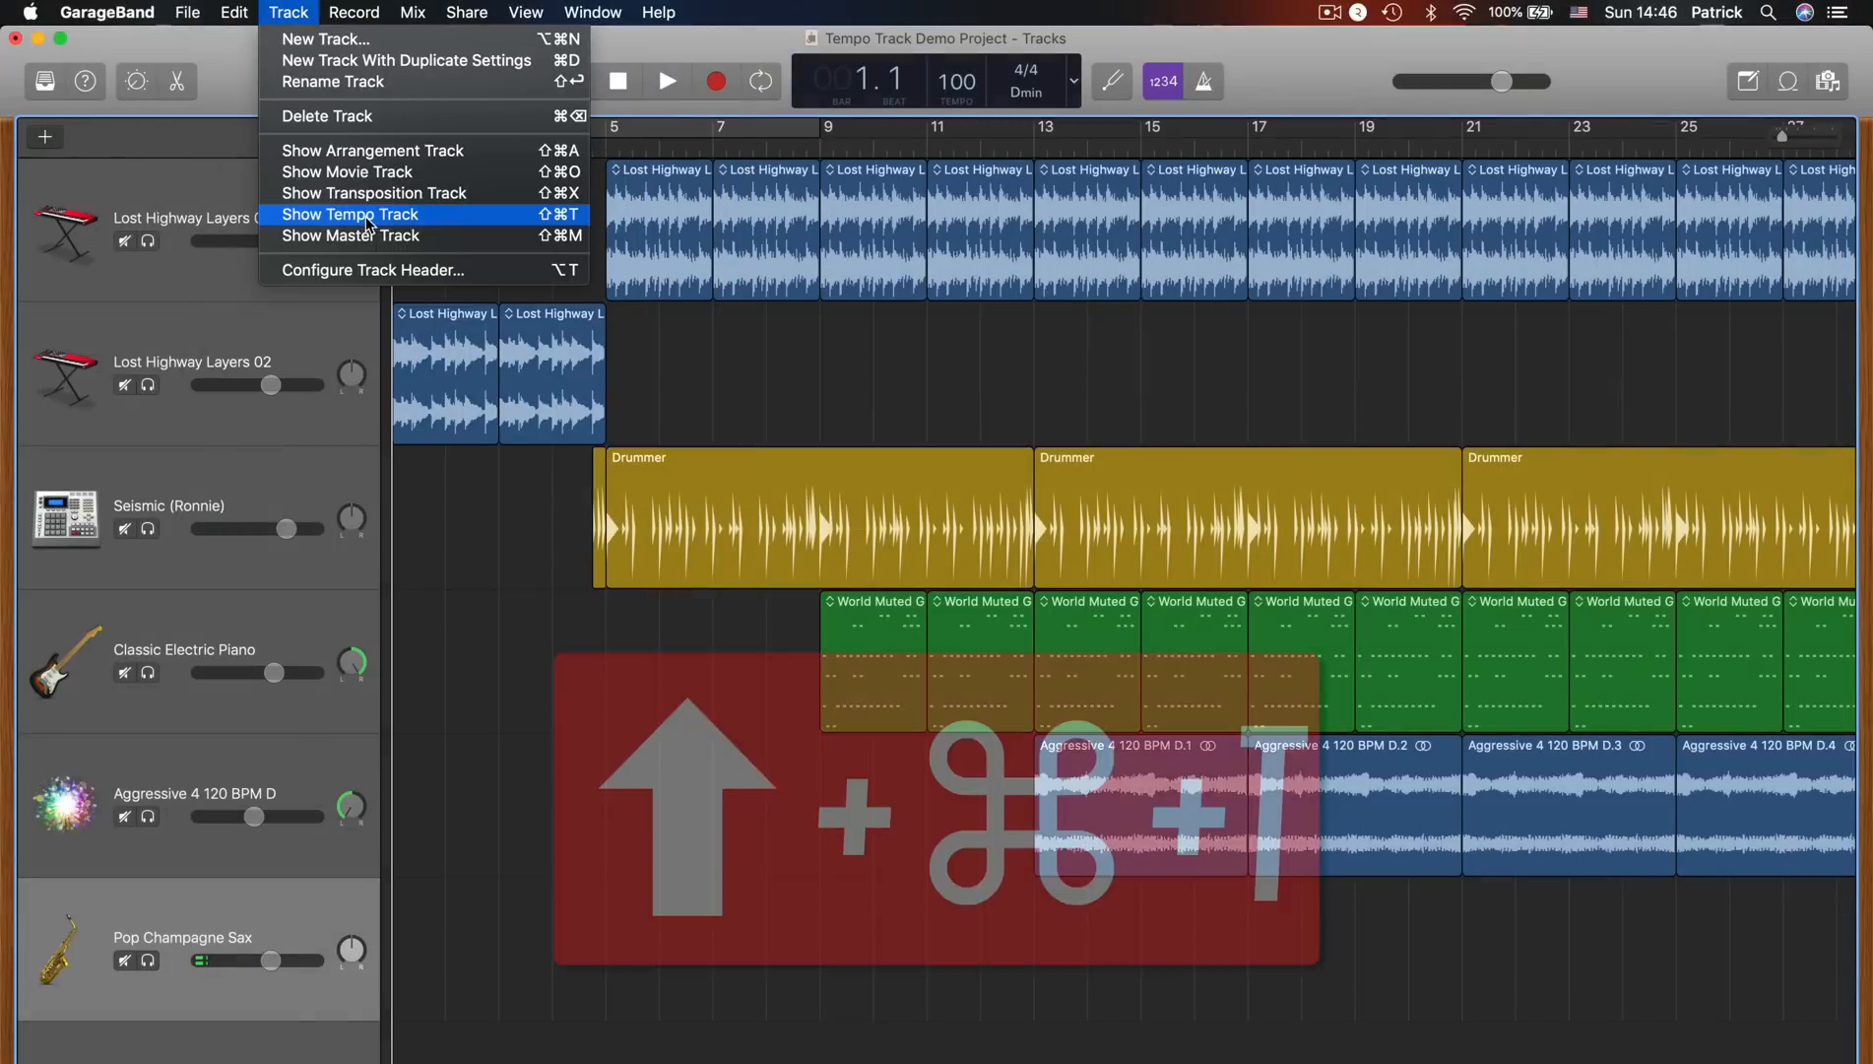
{"action": "left_click", "coordinate": [351, 215]}
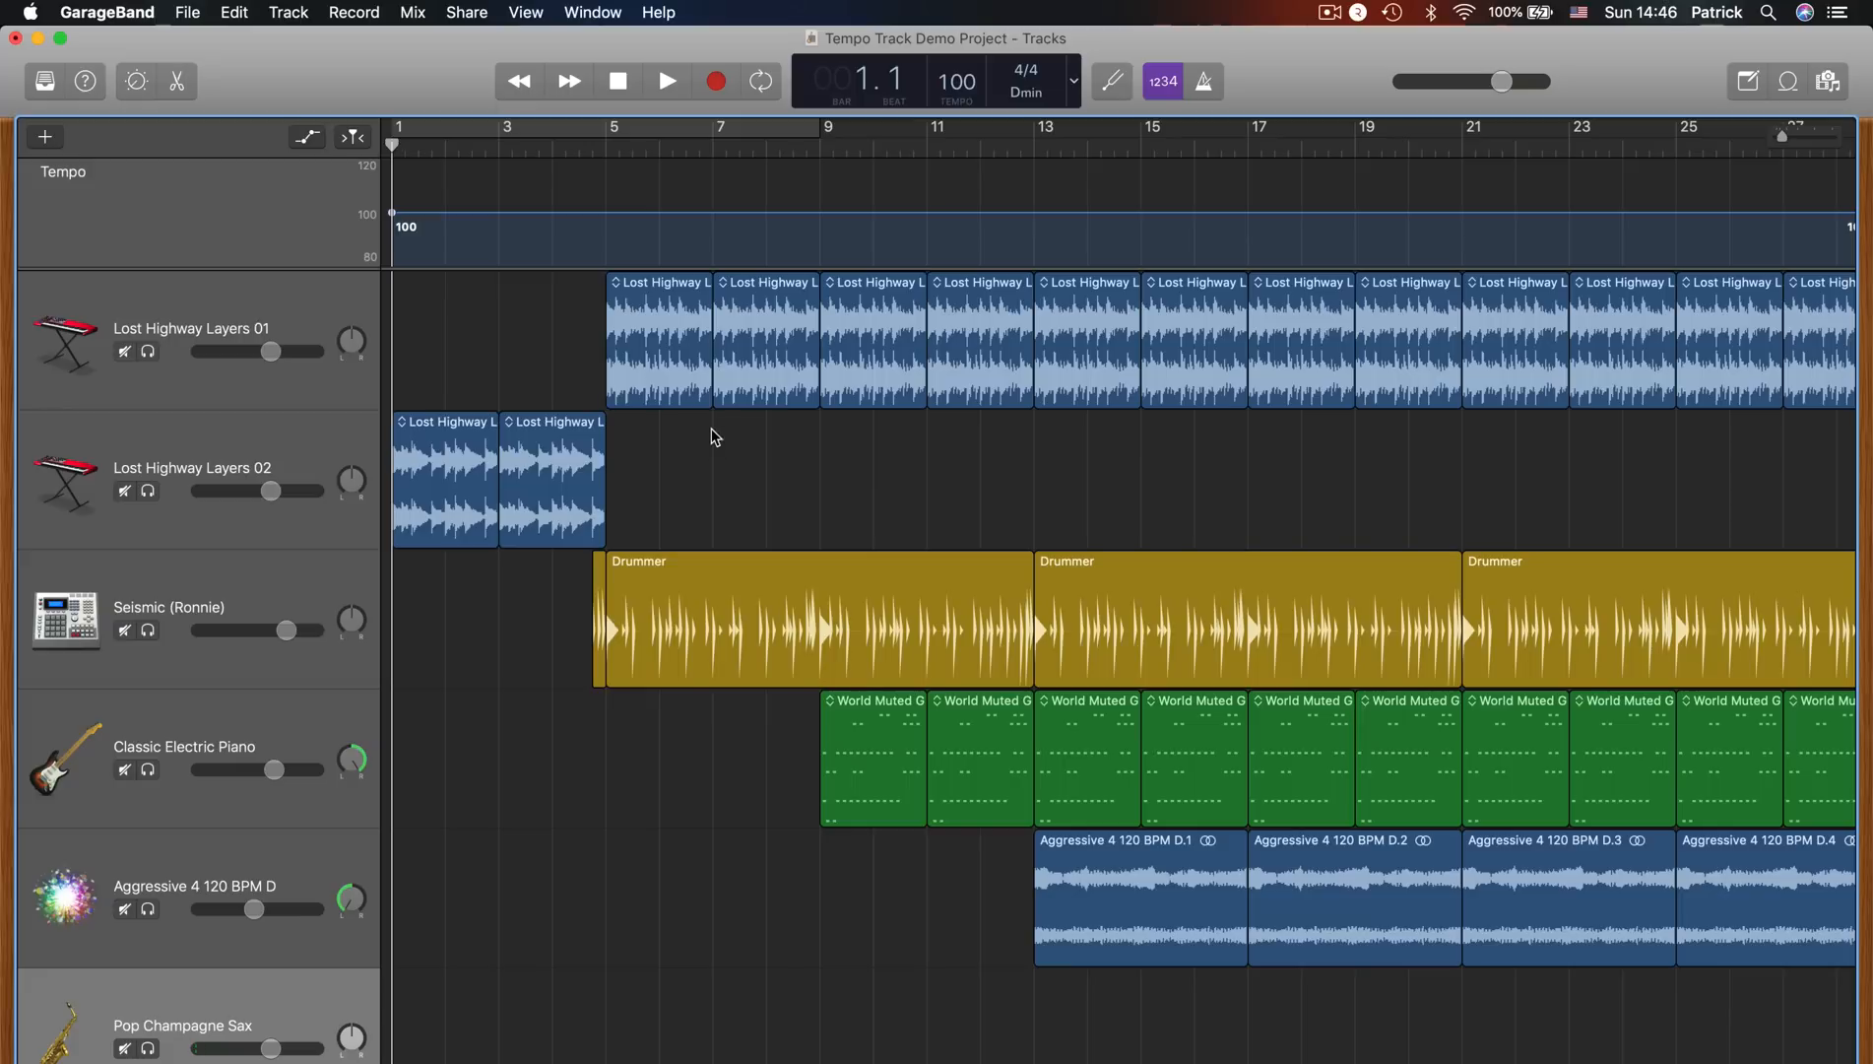
Add tempo points before and at bar 5 and raise the bar-5 point from 100 to 120 BPM
{"action": "left_click", "coordinate": [394, 228]}
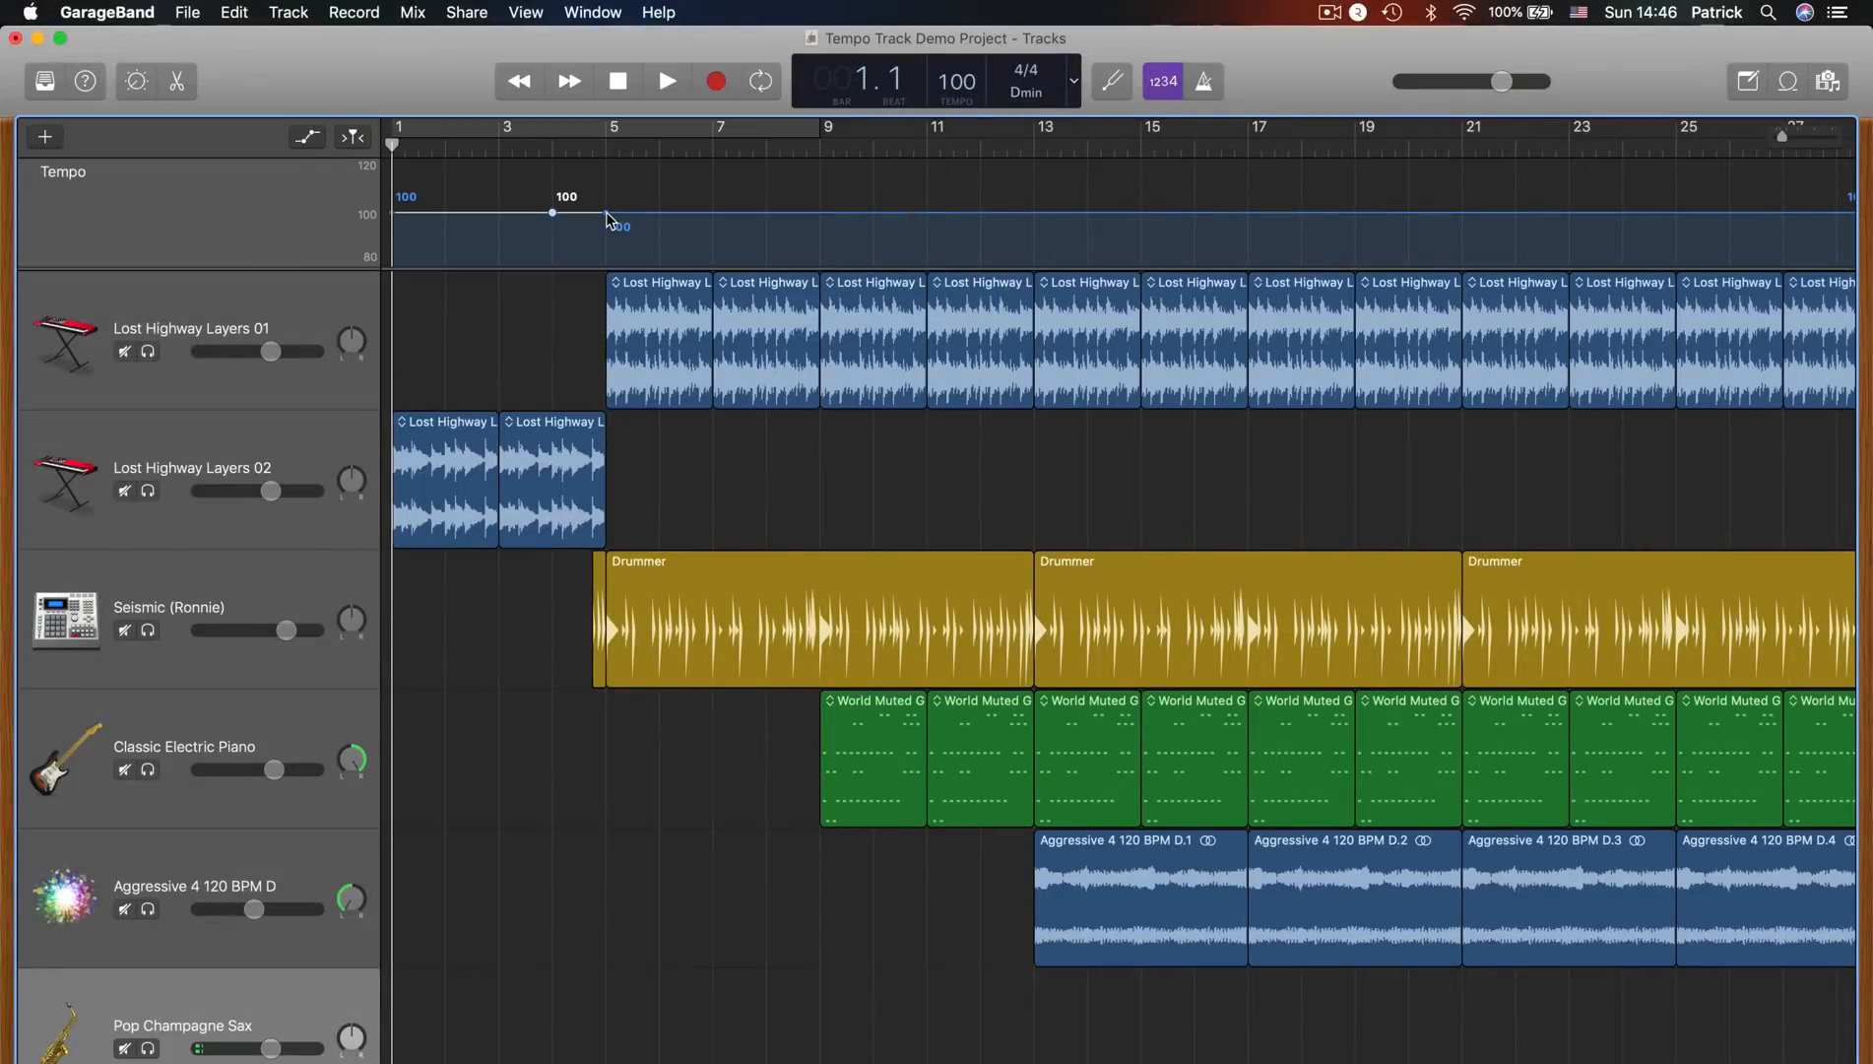
{"action": "left_click", "coordinate": [552, 213]}
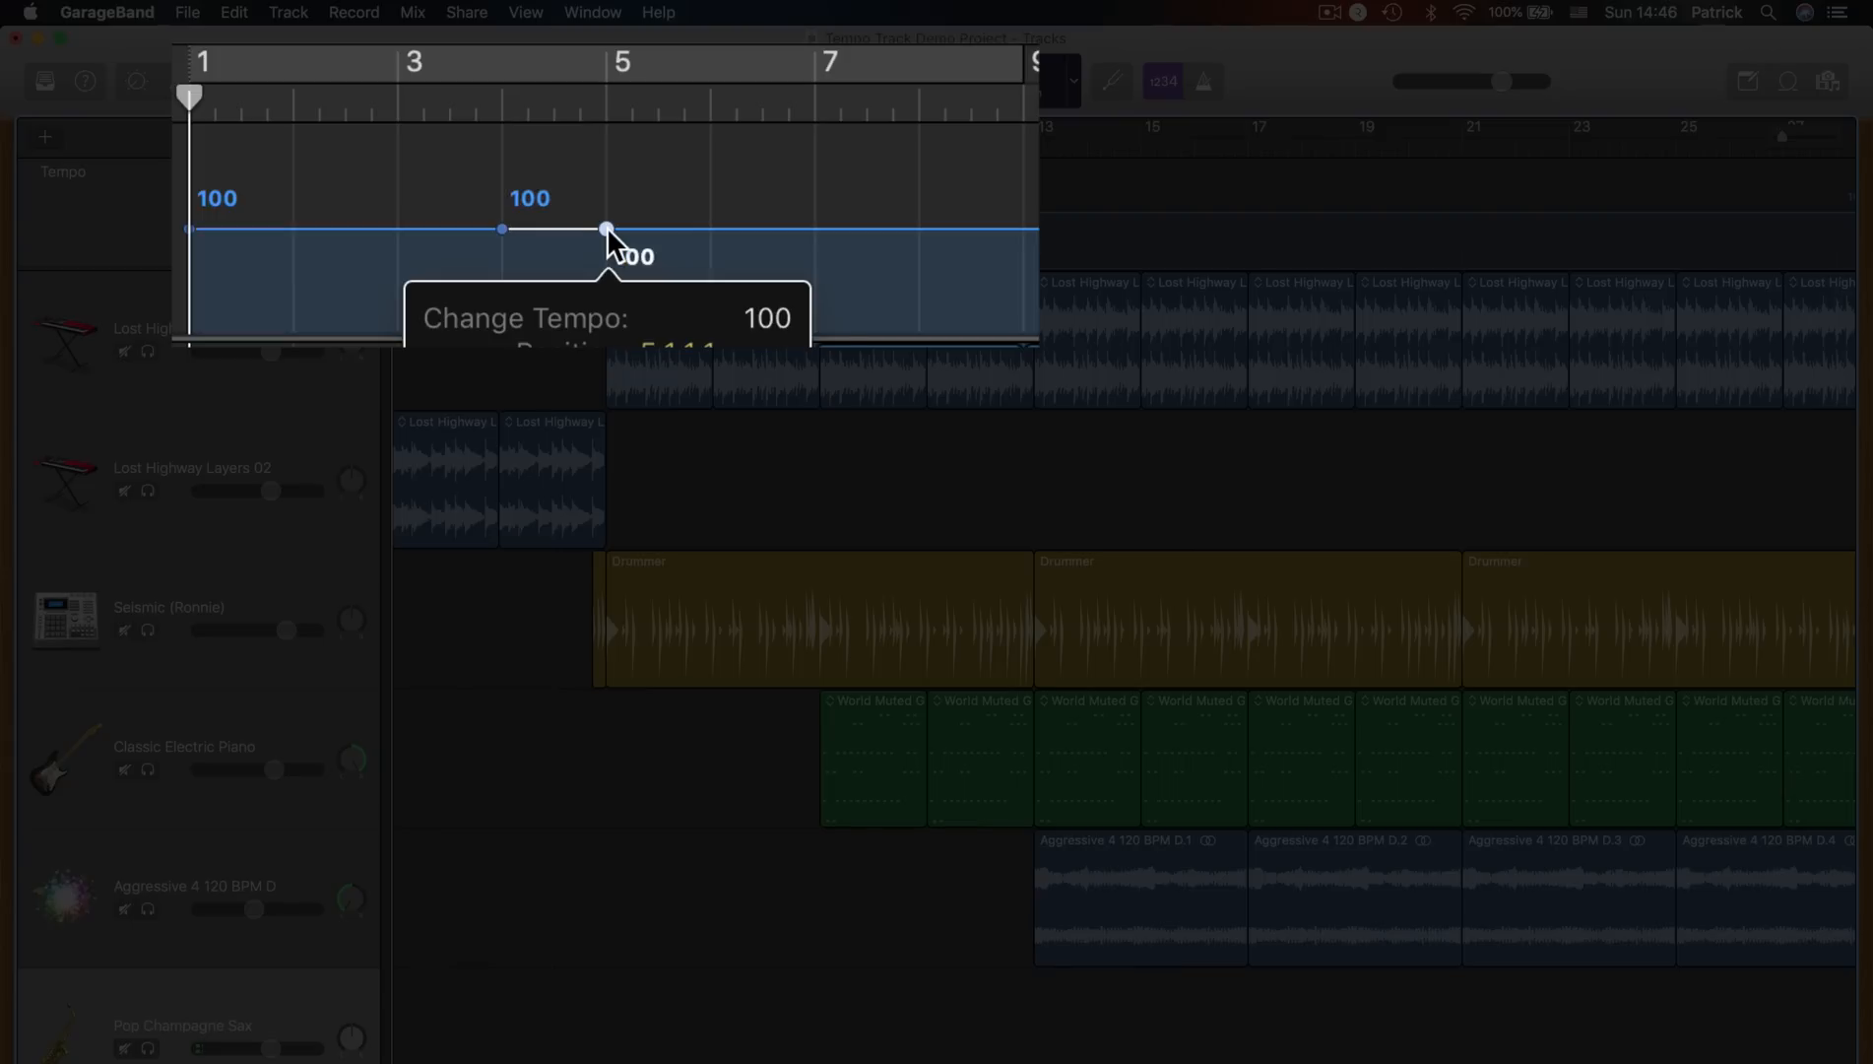
{"action": "left_click_drag", "start_coordinate": [607, 229], "coordinate": [606, 189]}
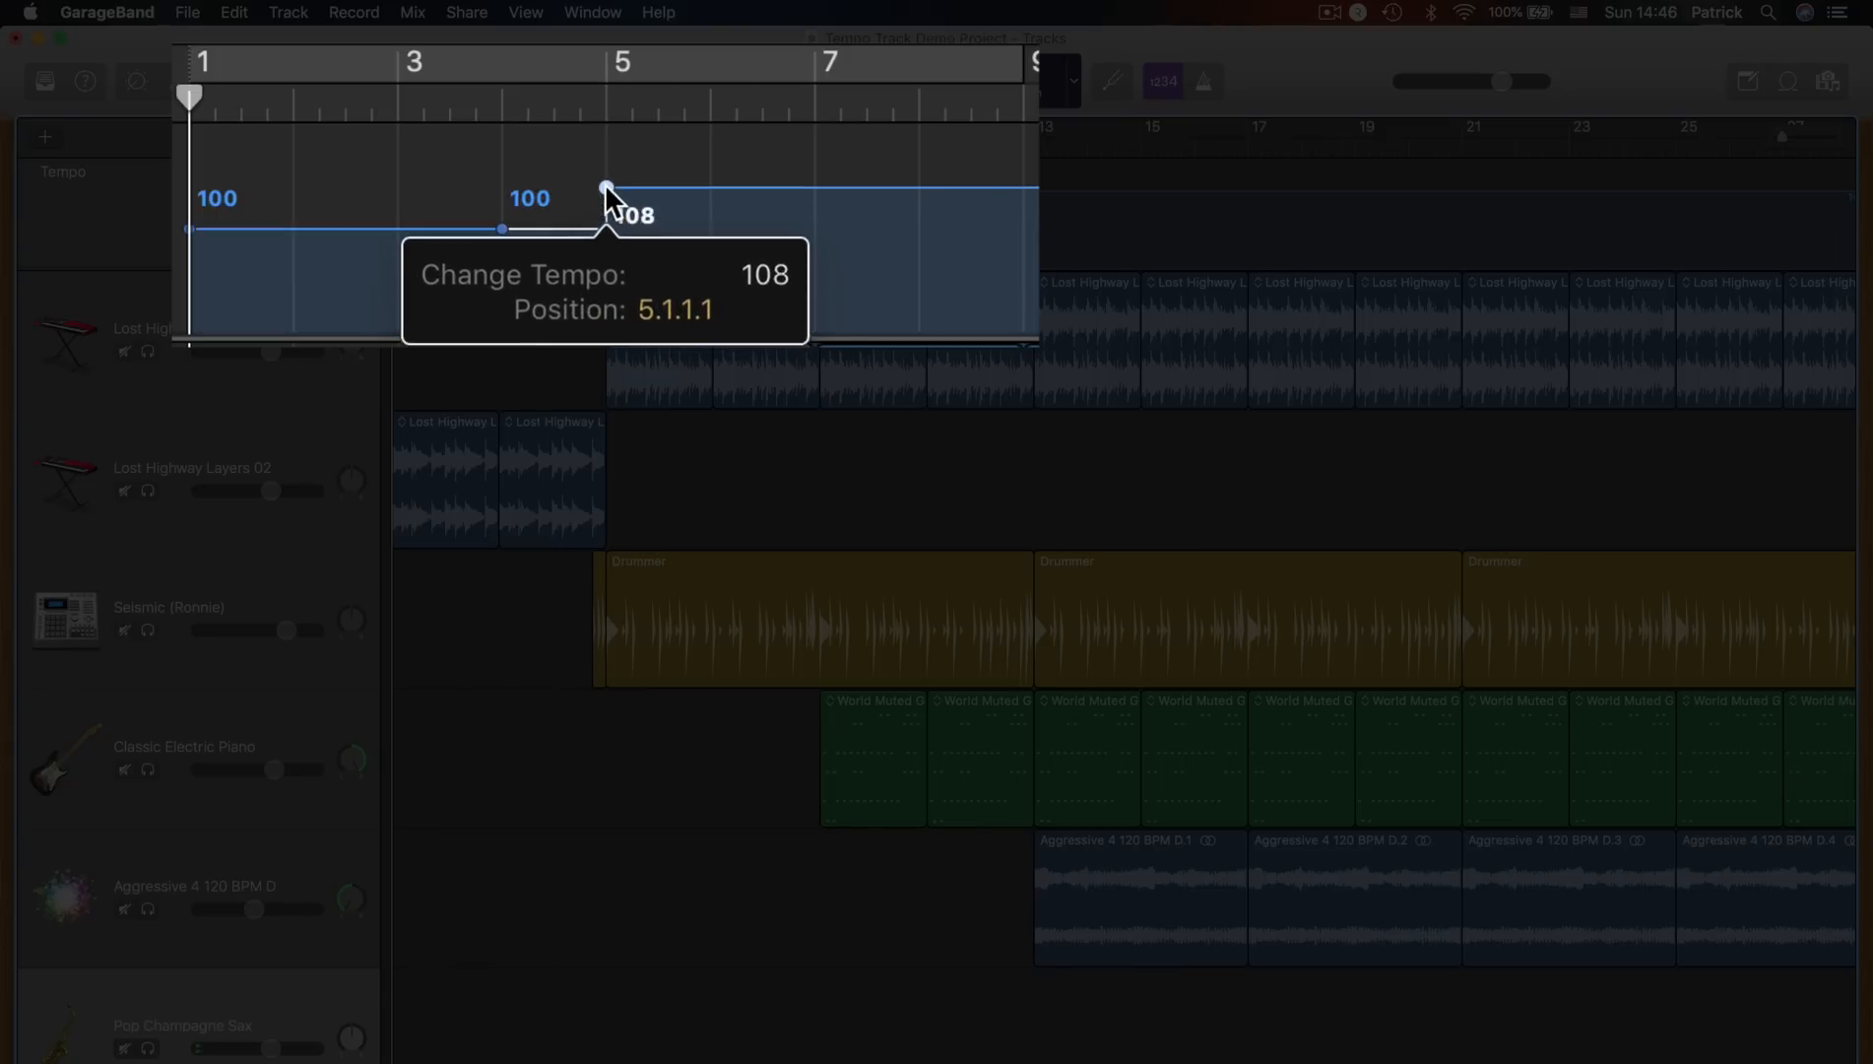
{"action": "left_click_drag", "start_coordinate": [606, 191], "coordinate": [607, 156]}
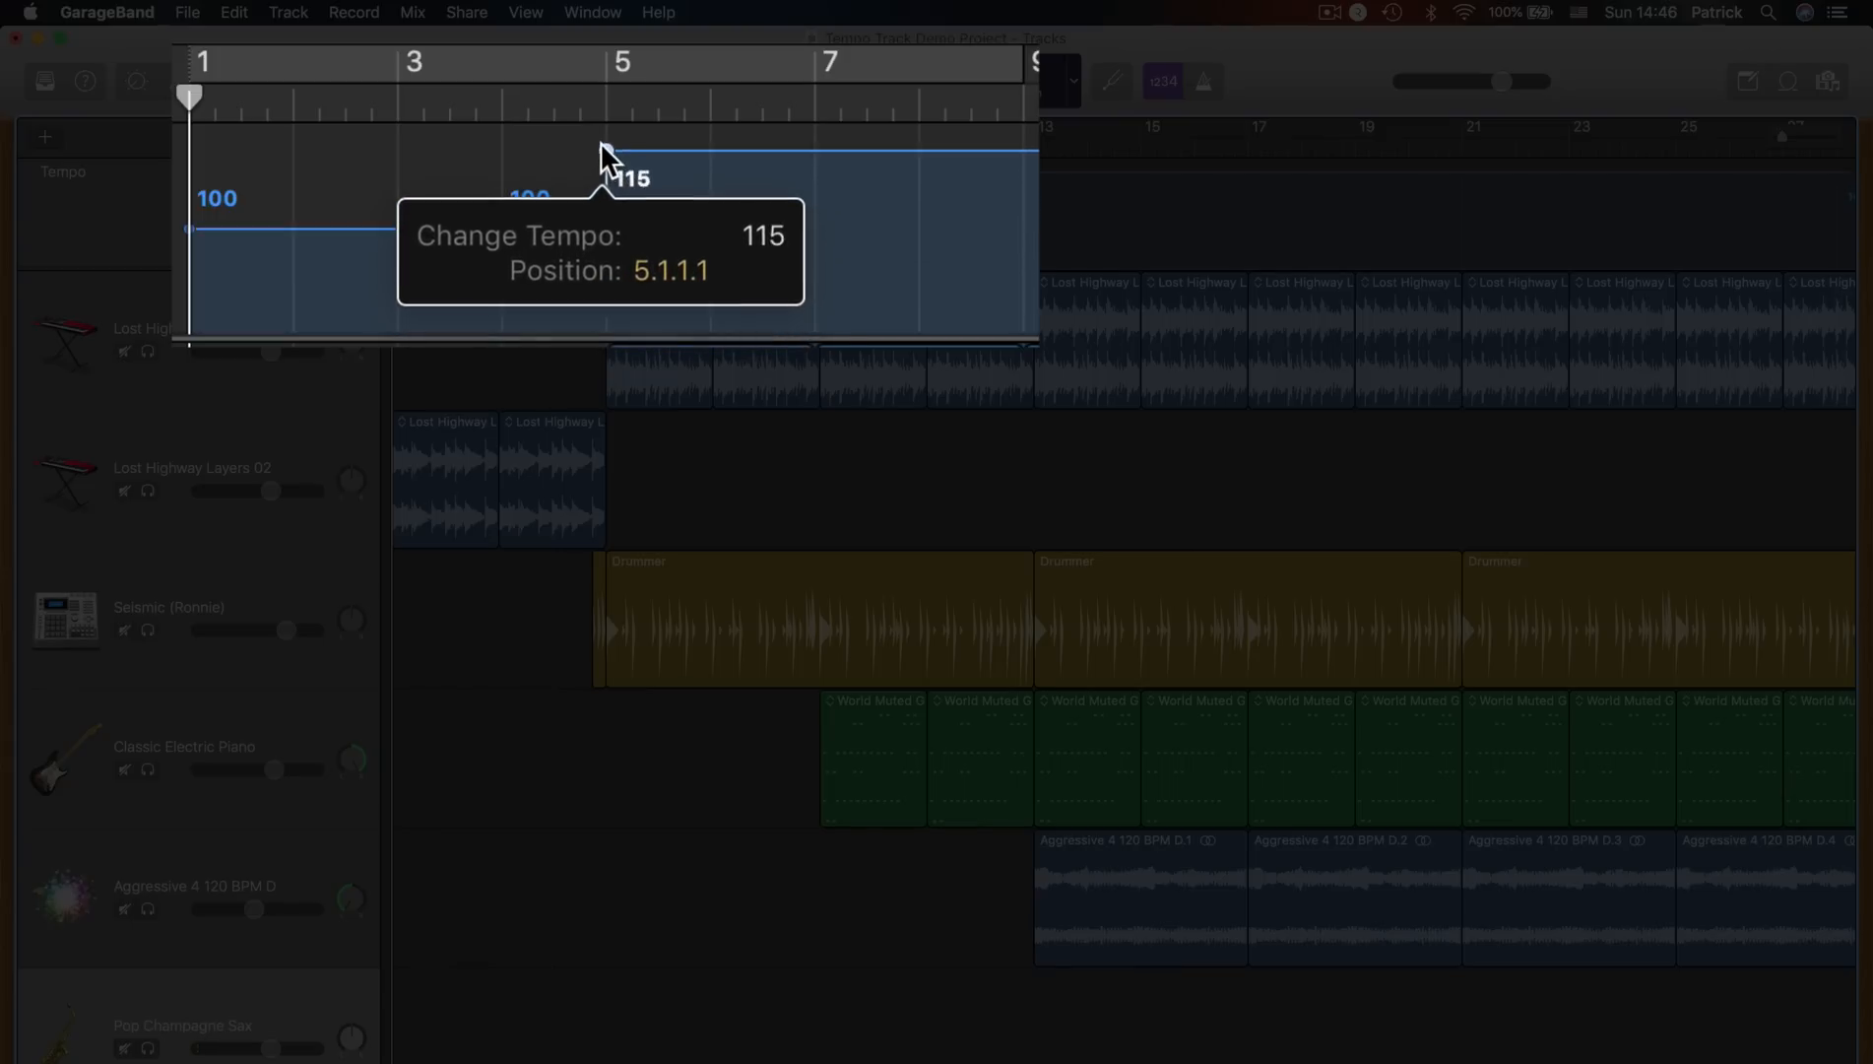
{"action": "left_click_drag", "start_coordinate": [603, 162], "coordinate": [603, 130]}
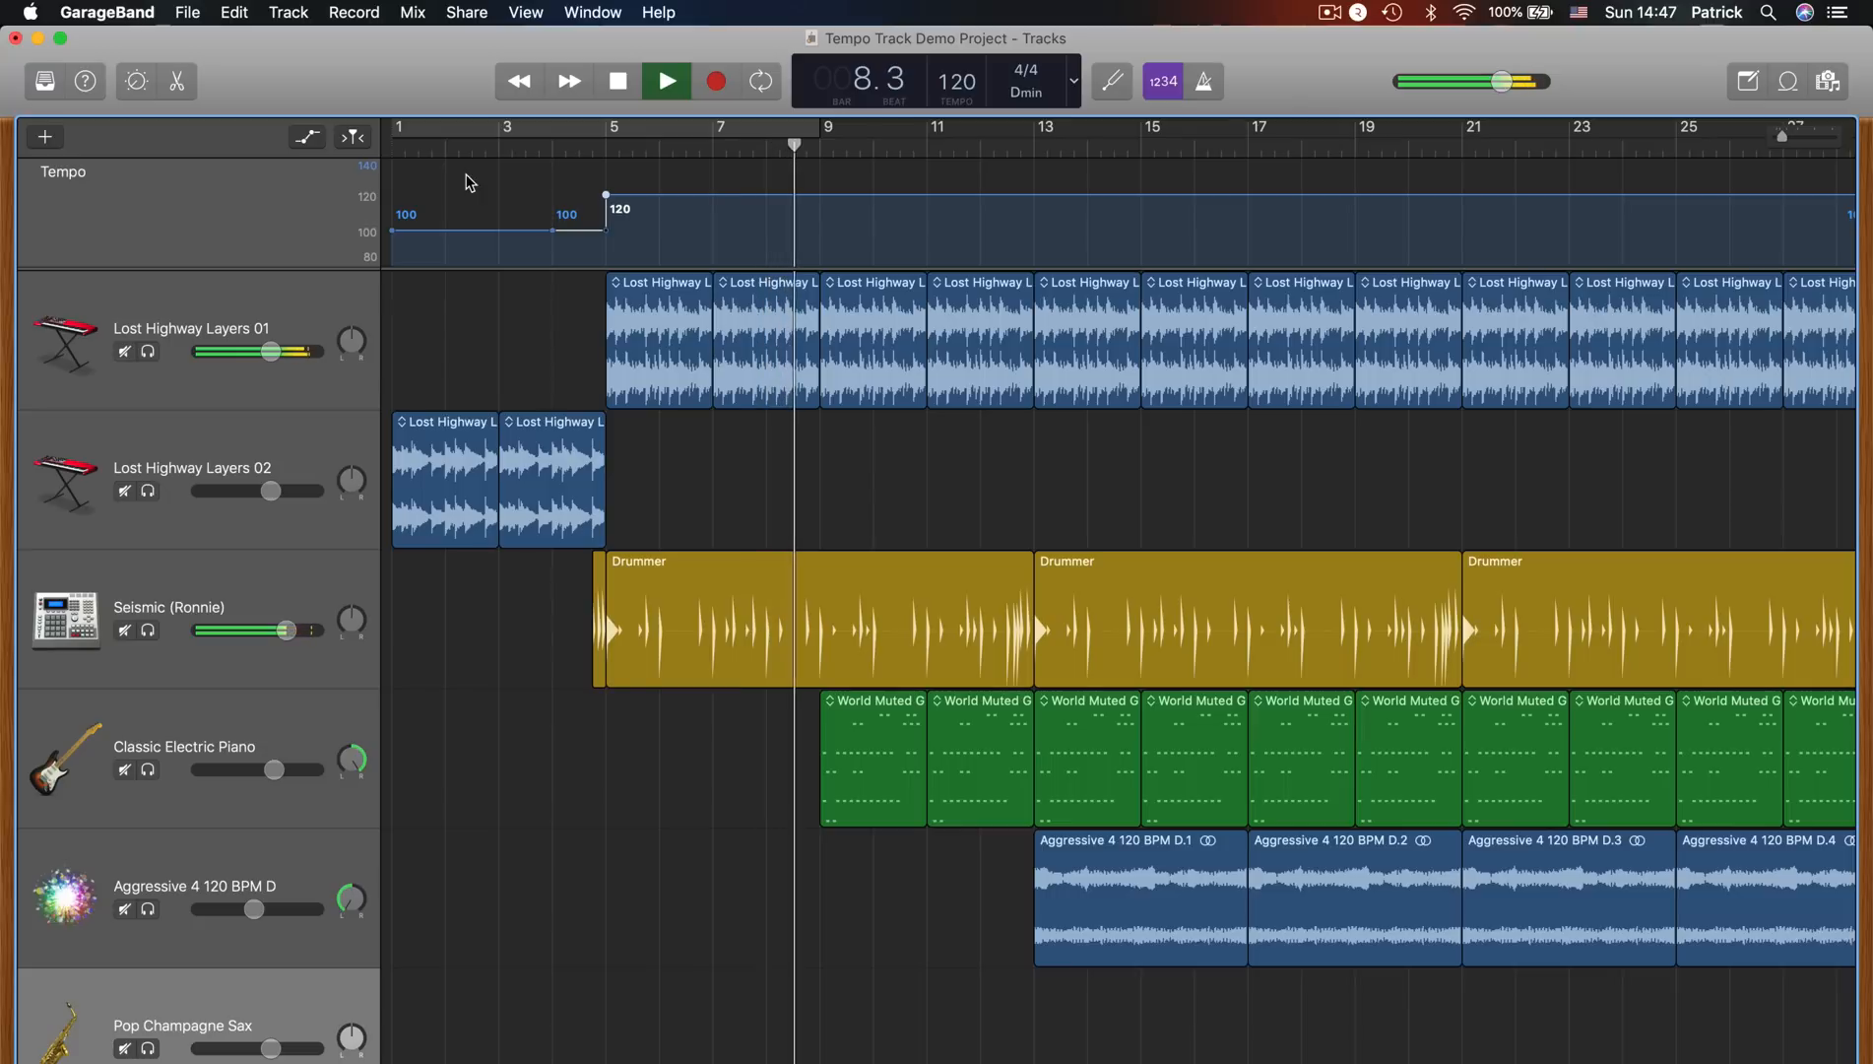
Start playback and bend the 100-to-120 transition into a curved ramp approaching bar 5
{"action": "left_click", "coordinate": [666, 81]}
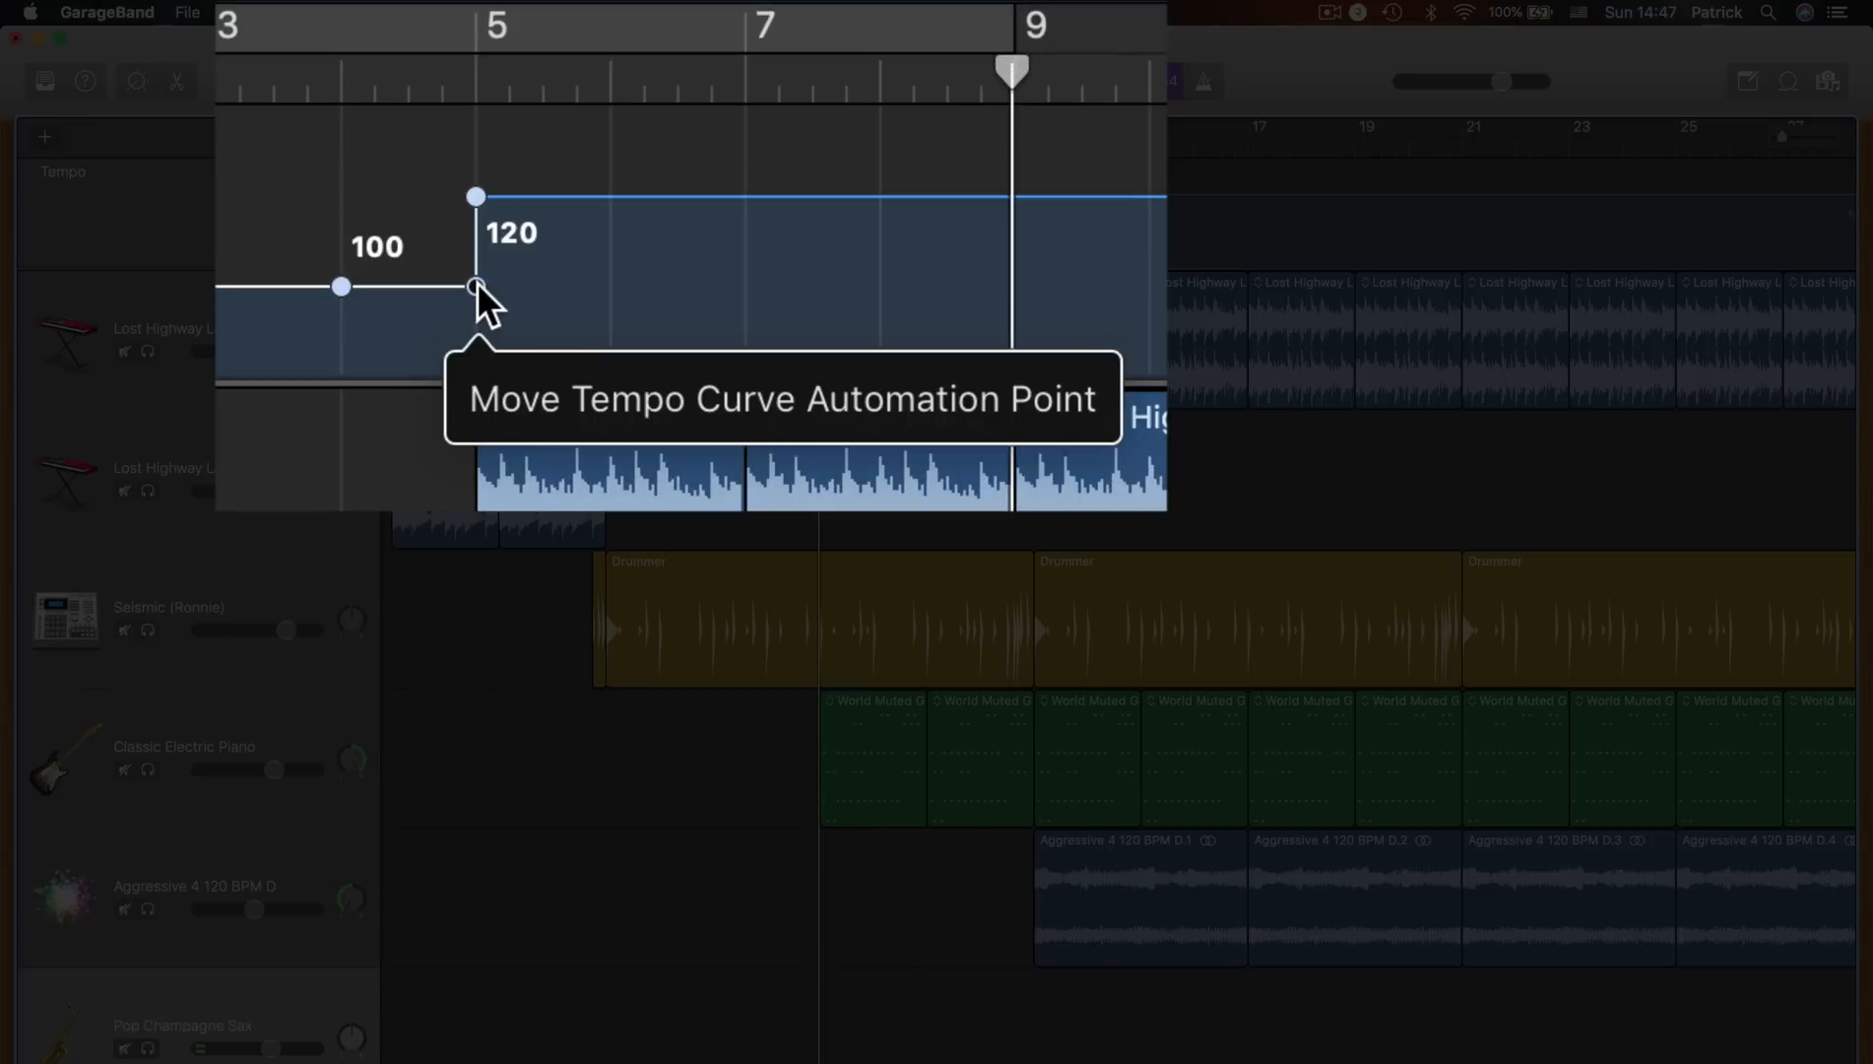
{"action": "left_click_drag", "start_coordinate": [475, 287], "coordinate": [451, 267]}
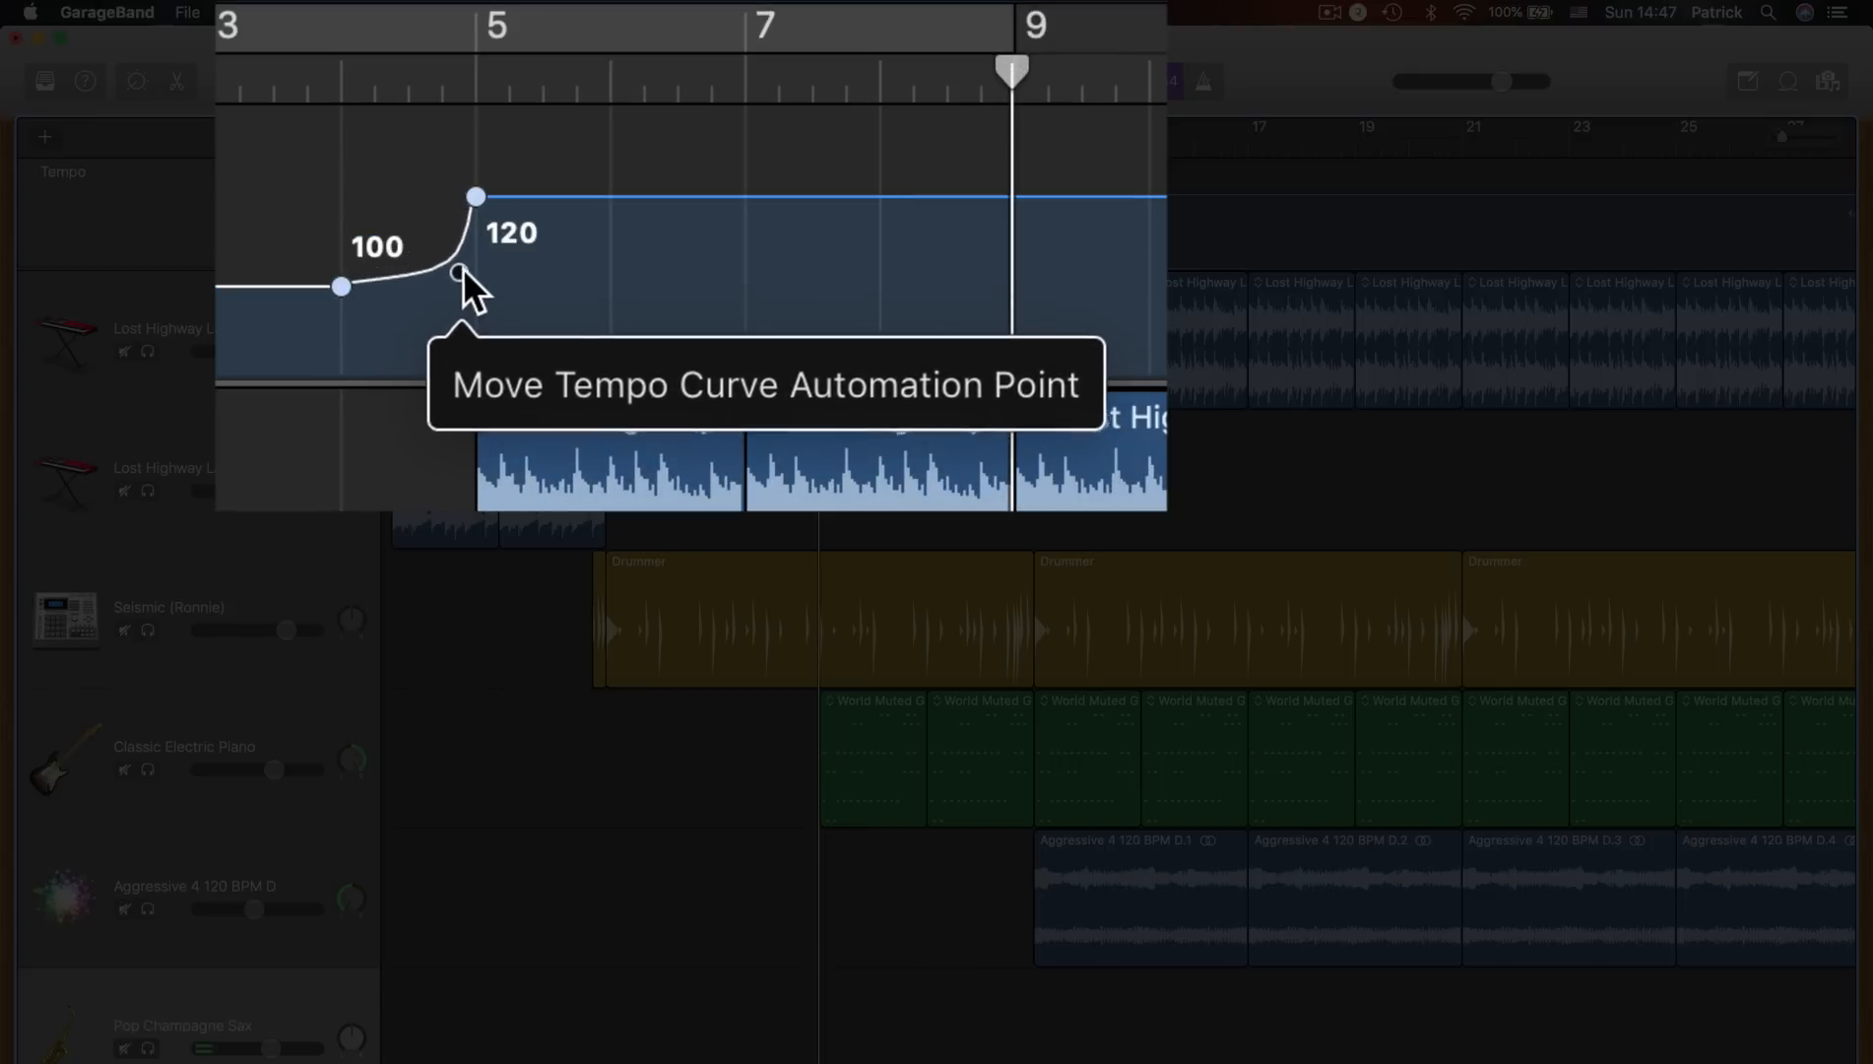
{"action": "left_click_drag", "start_coordinate": [456, 272], "coordinate": [427, 254]}
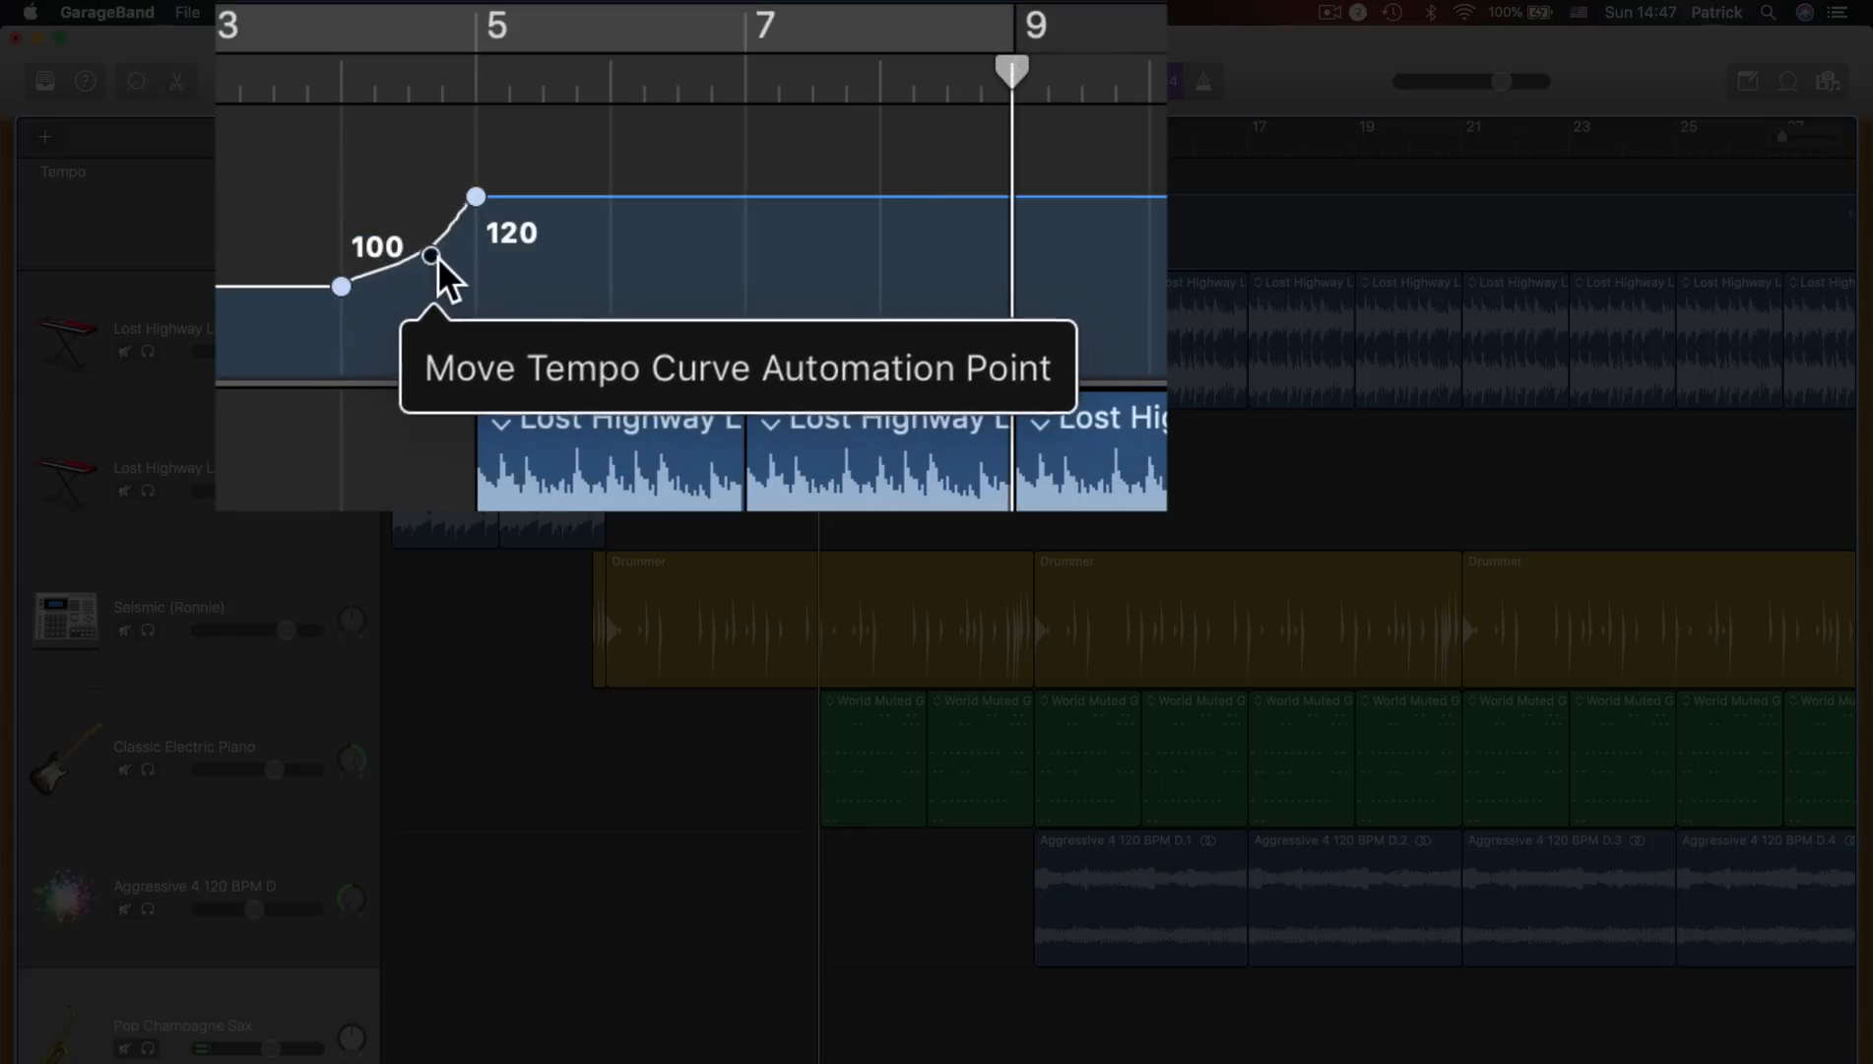
{"action": "left_click_drag", "start_coordinate": [427, 254], "coordinate": [410, 242]}
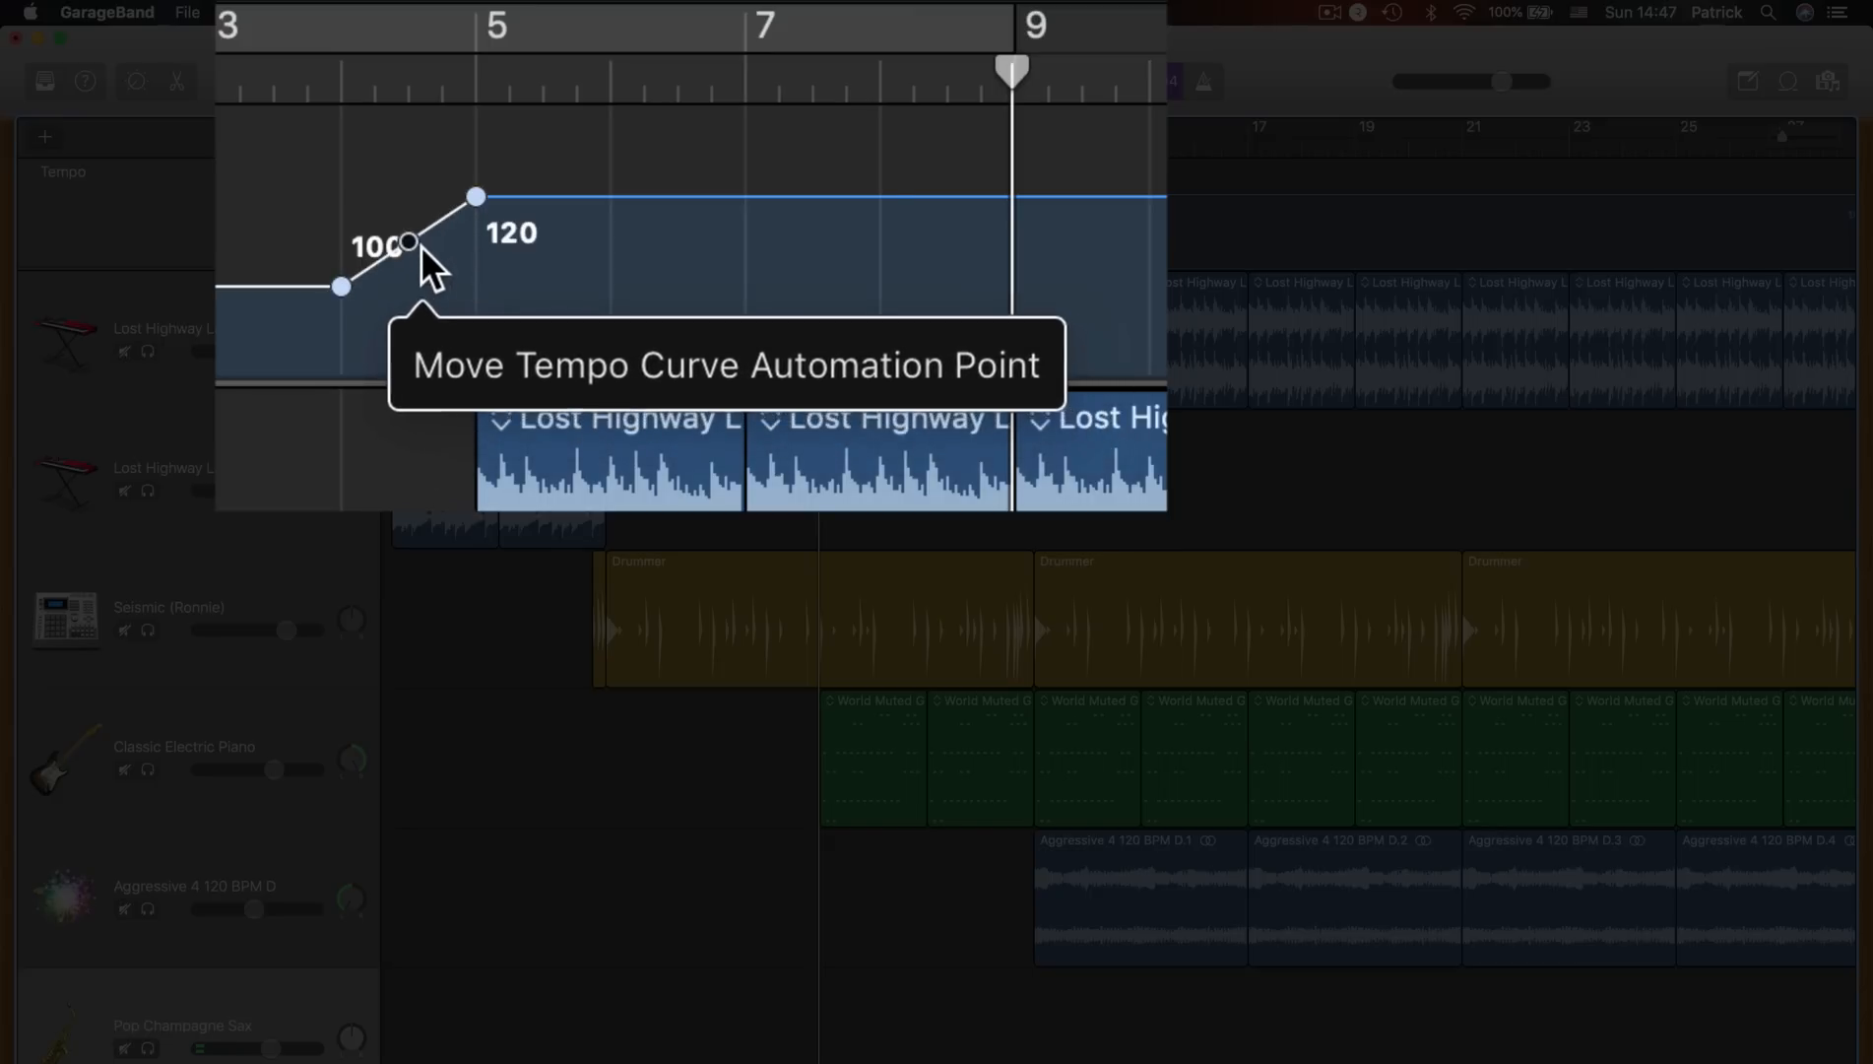
{"action": "left_click_drag", "start_coordinate": [412, 243], "coordinate": [451, 272]}
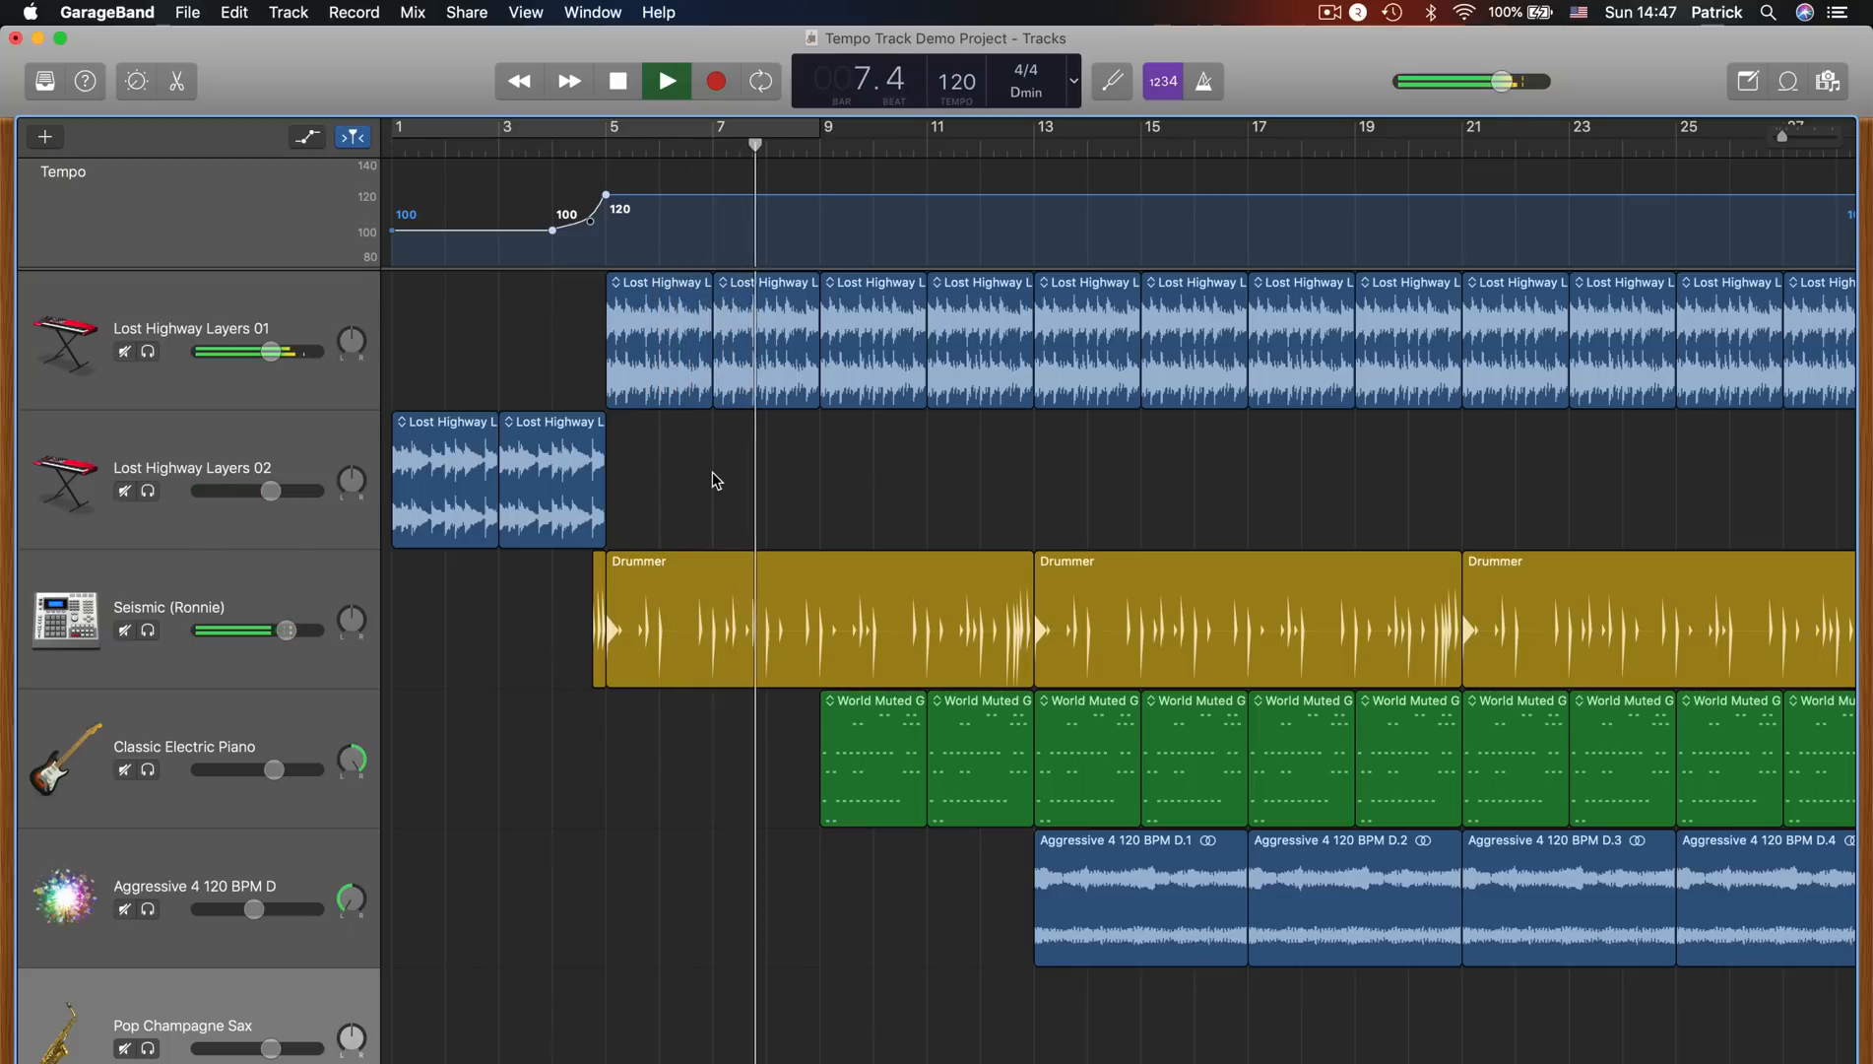
Stop playback, remove the pre-bar-5 point, and curve the ramp from bar 1 up to 120 at bar 5
{"action": "left_click", "coordinate": [666, 80]}
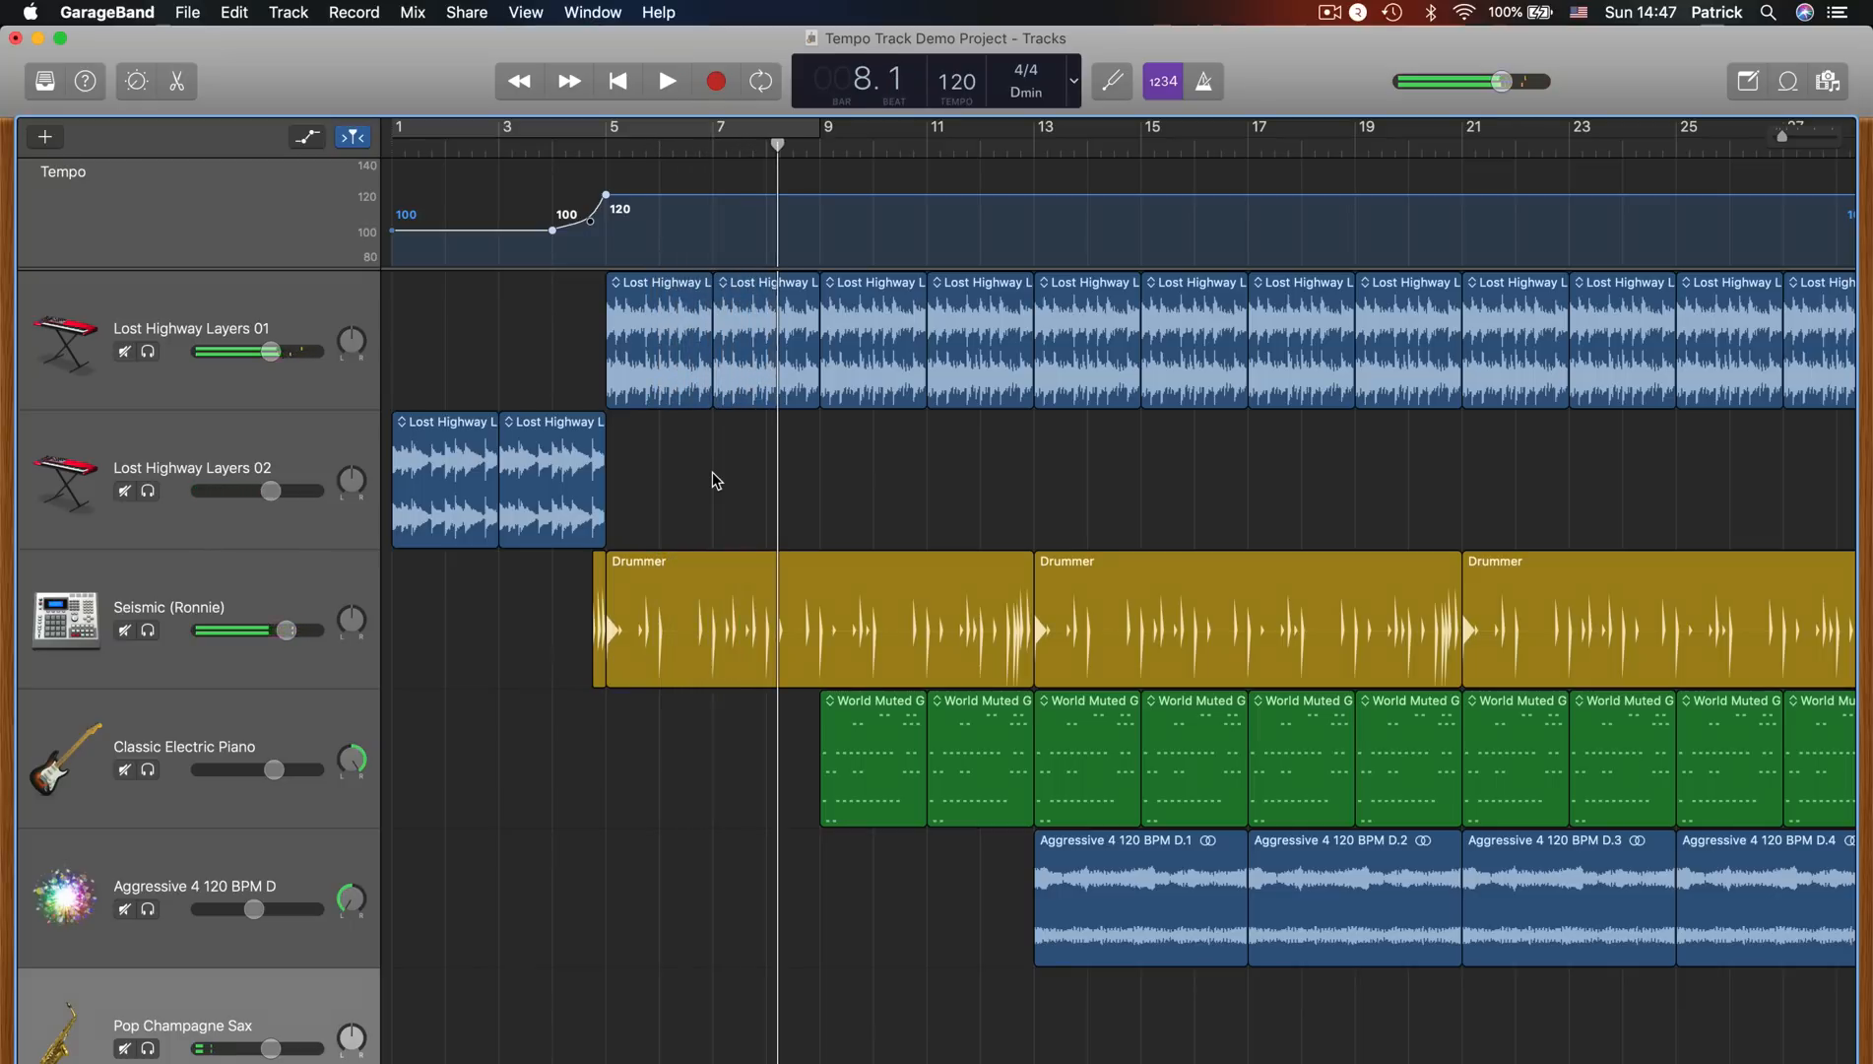
{"action": "left_click", "coordinate": [550, 228]}
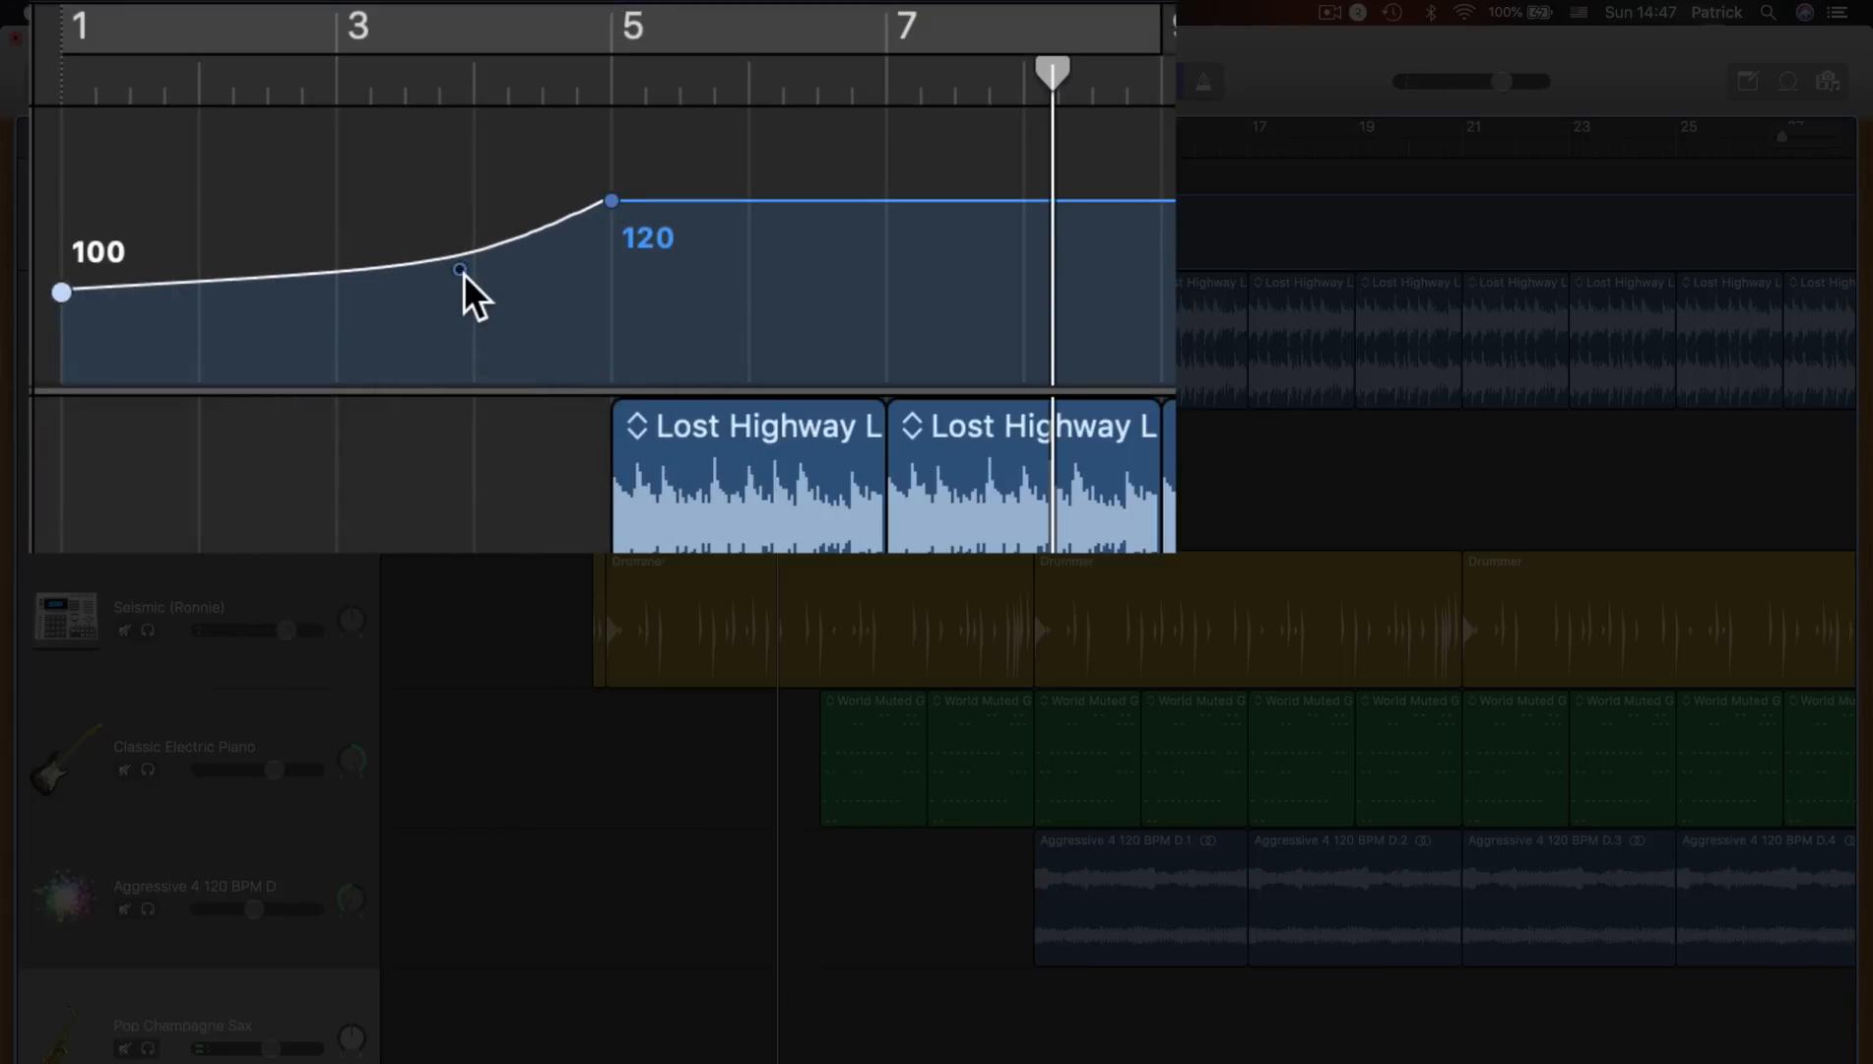
{"action": "left_click_drag", "start_coordinate": [461, 270], "coordinate": [376, 262]}
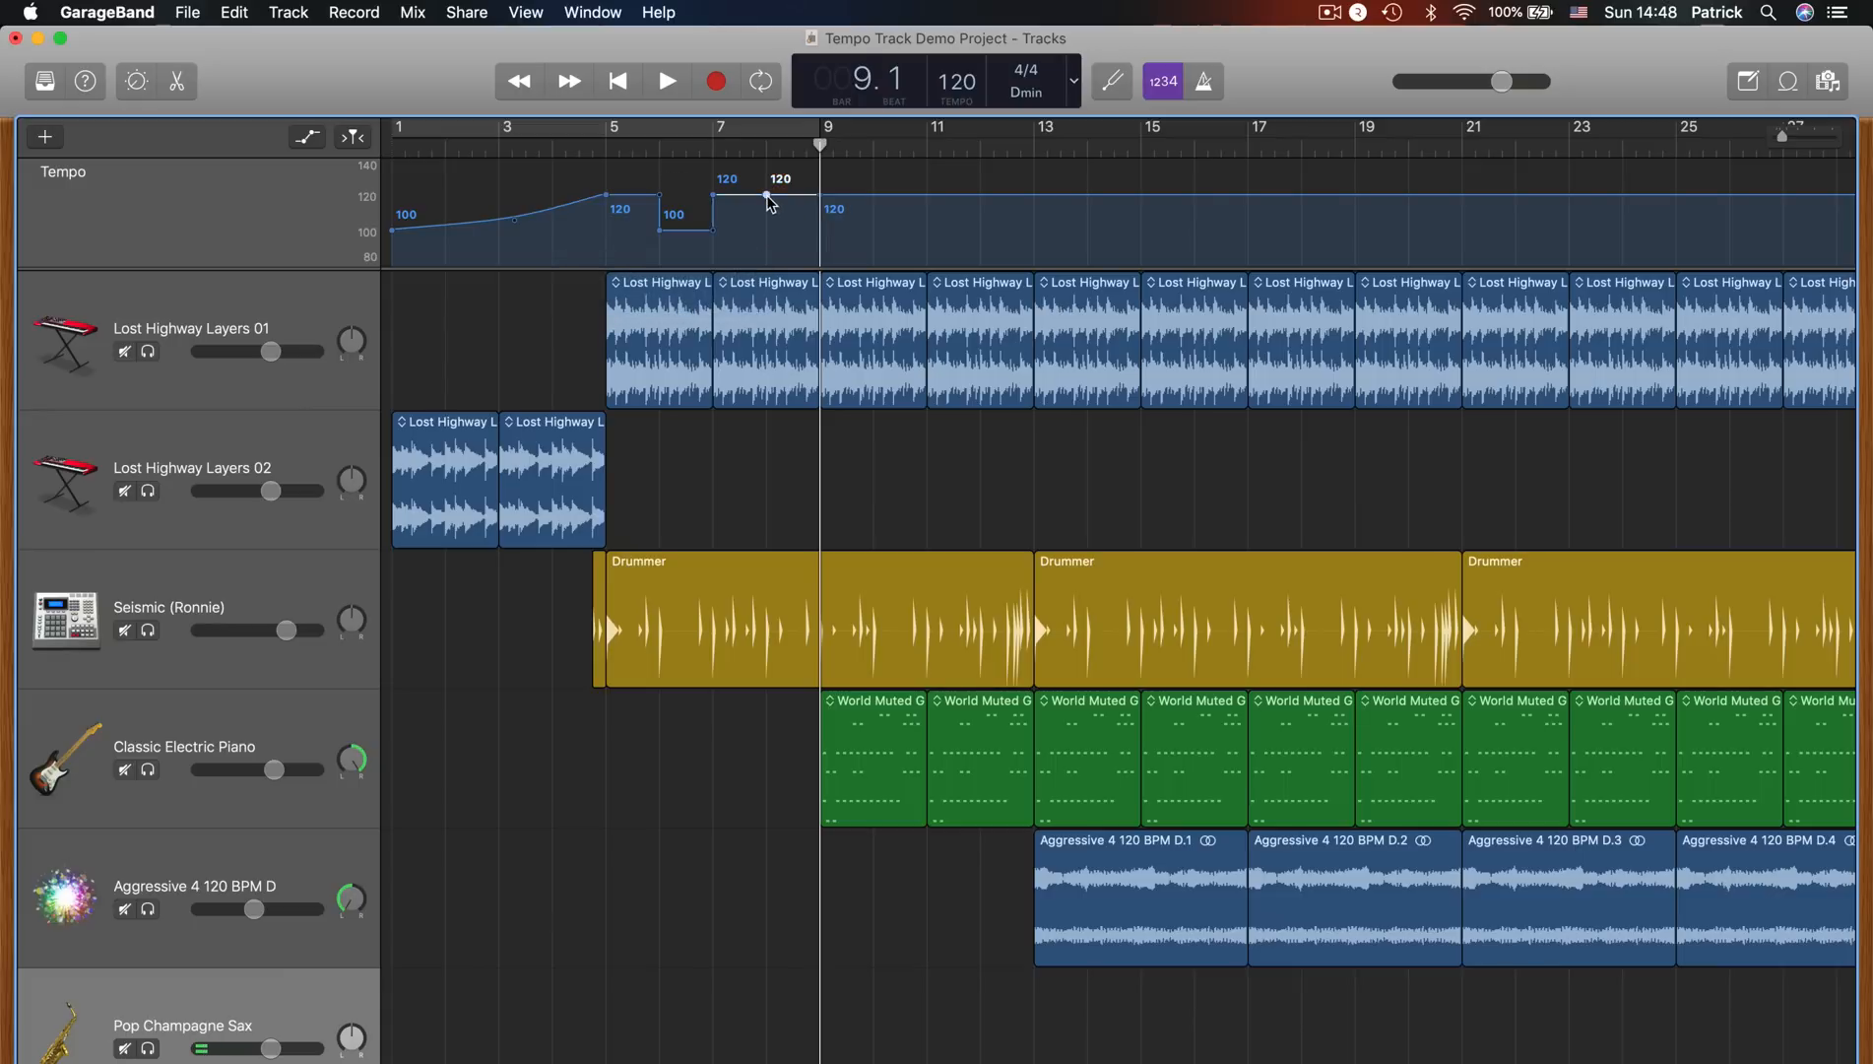
Drop the tempo to 100 BPM just before bar 9 and start playback of the stepped project
{"action": "left_click_drag", "start_coordinate": [768, 195], "coordinate": [768, 221]}
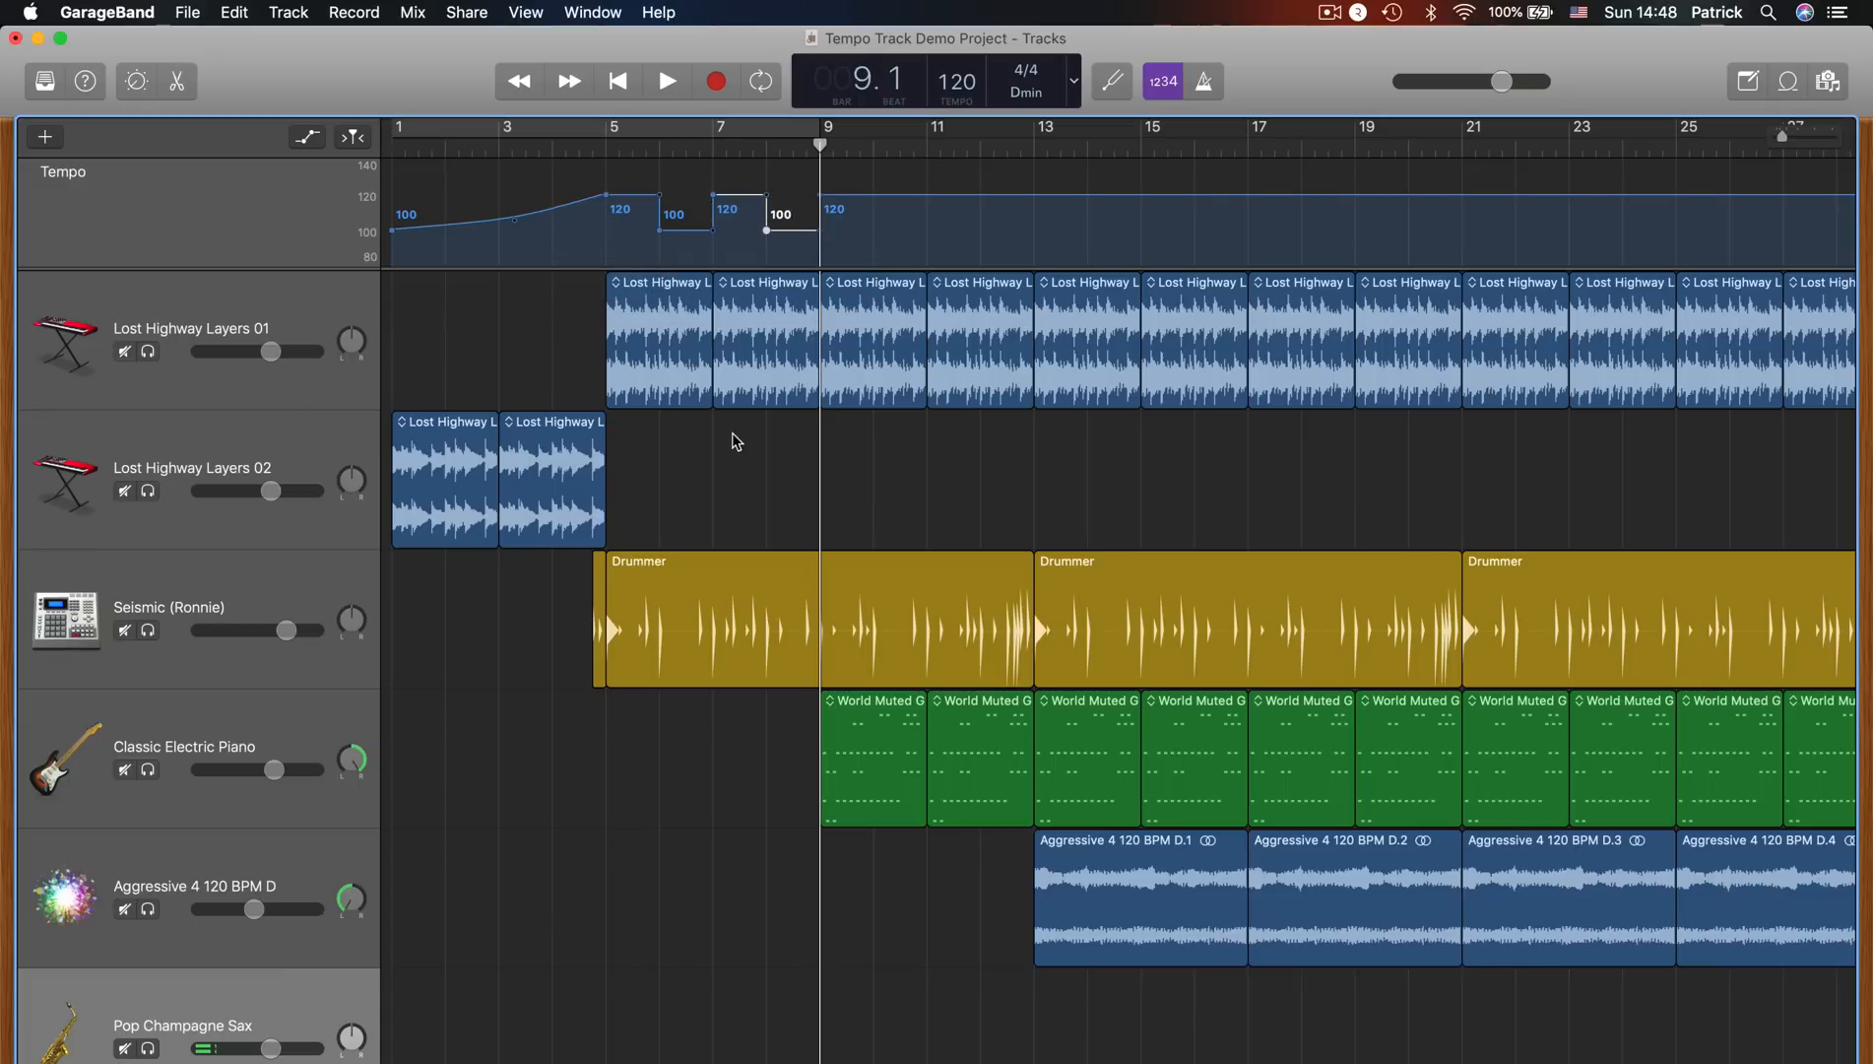
{"action": "left_click", "coordinate": [666, 81]}
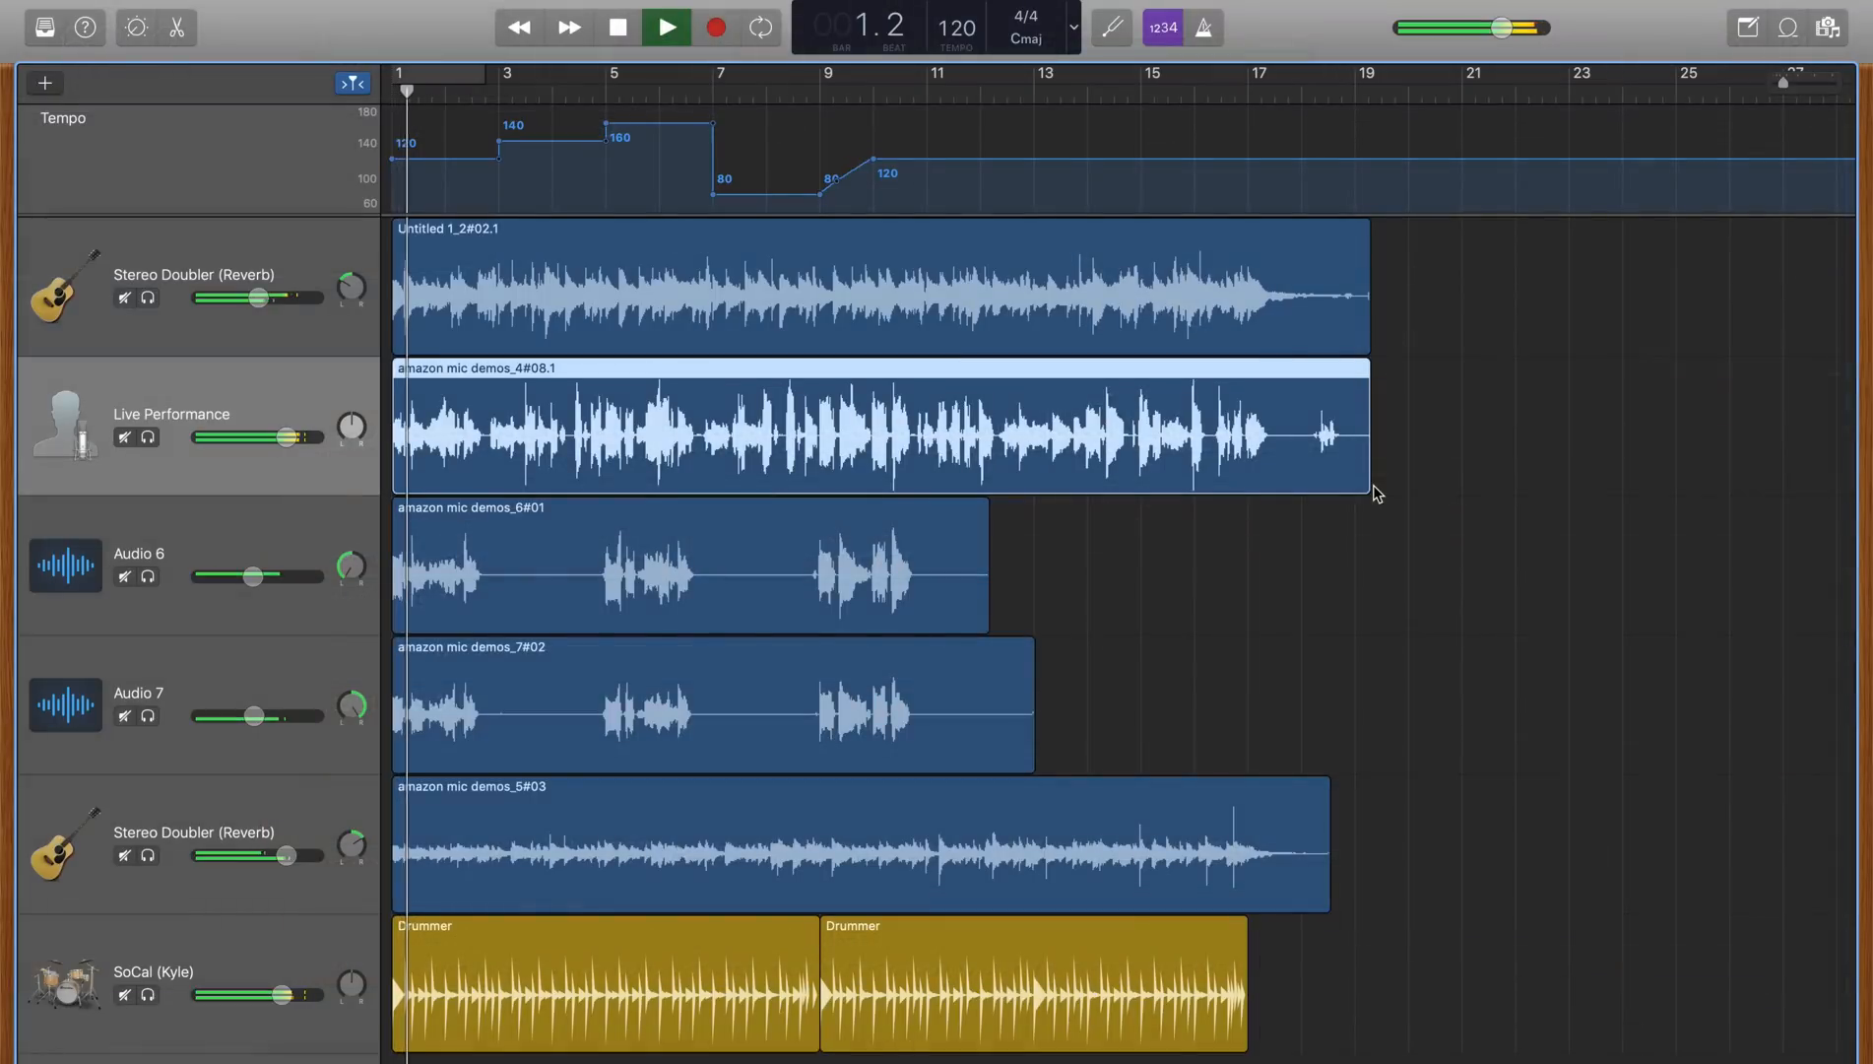
{"action": "left_click", "coordinate": [666, 25]}
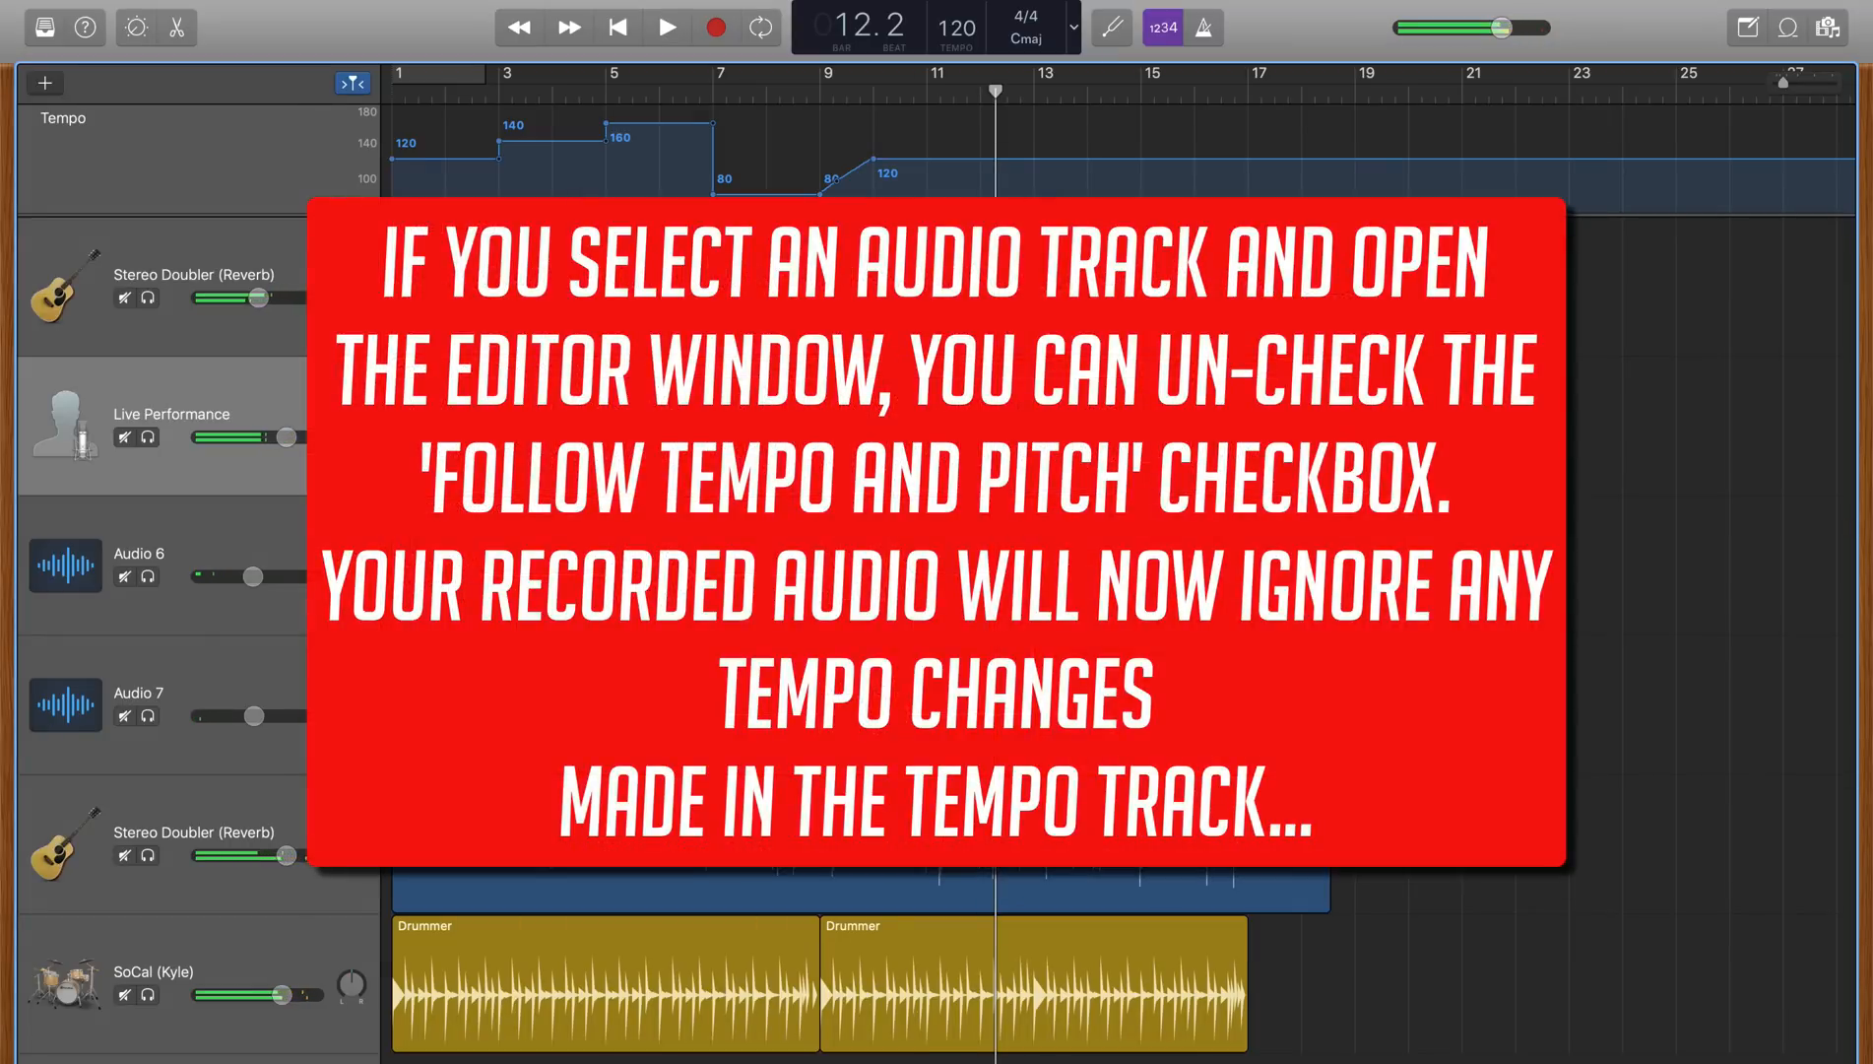
Uncheck Follow Tempo & Pitch for the Live Performance region so it ignores tempo changes
{"action": "left_click", "coordinate": [619, 28]}
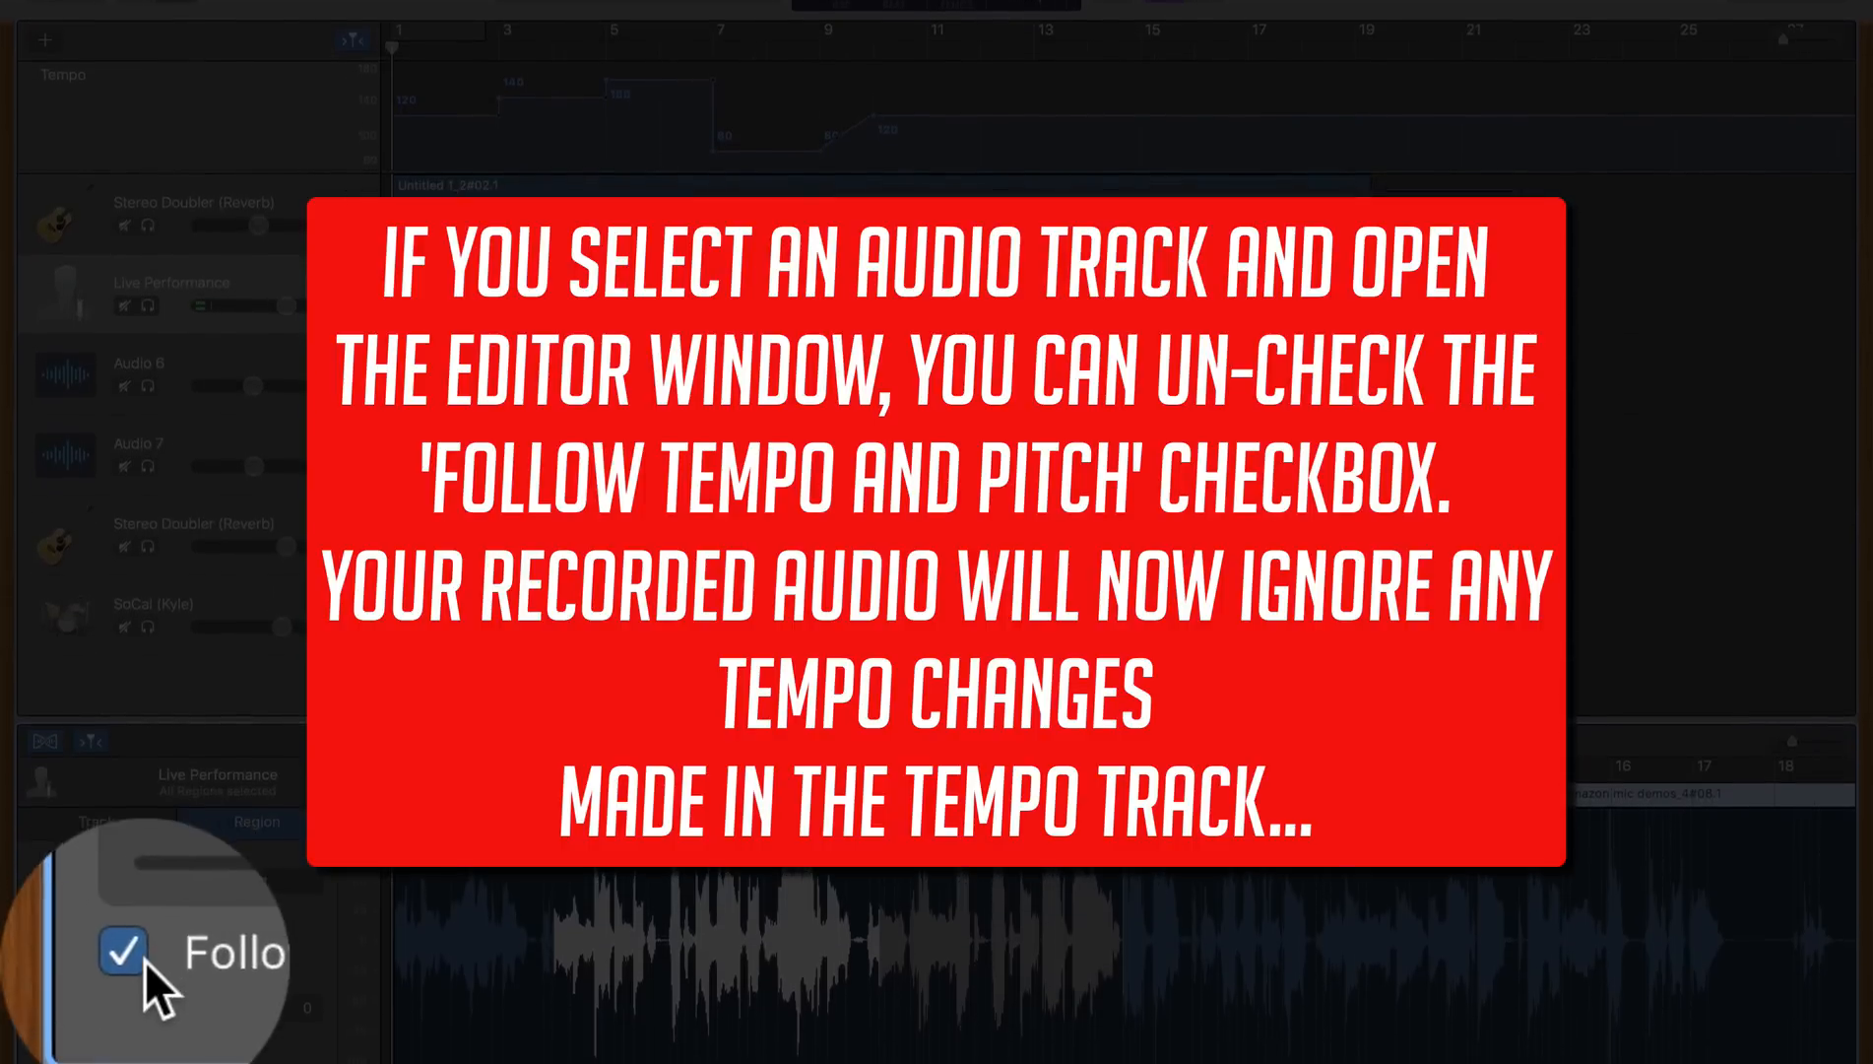
{"action": "left_click", "coordinate": [122, 949]}
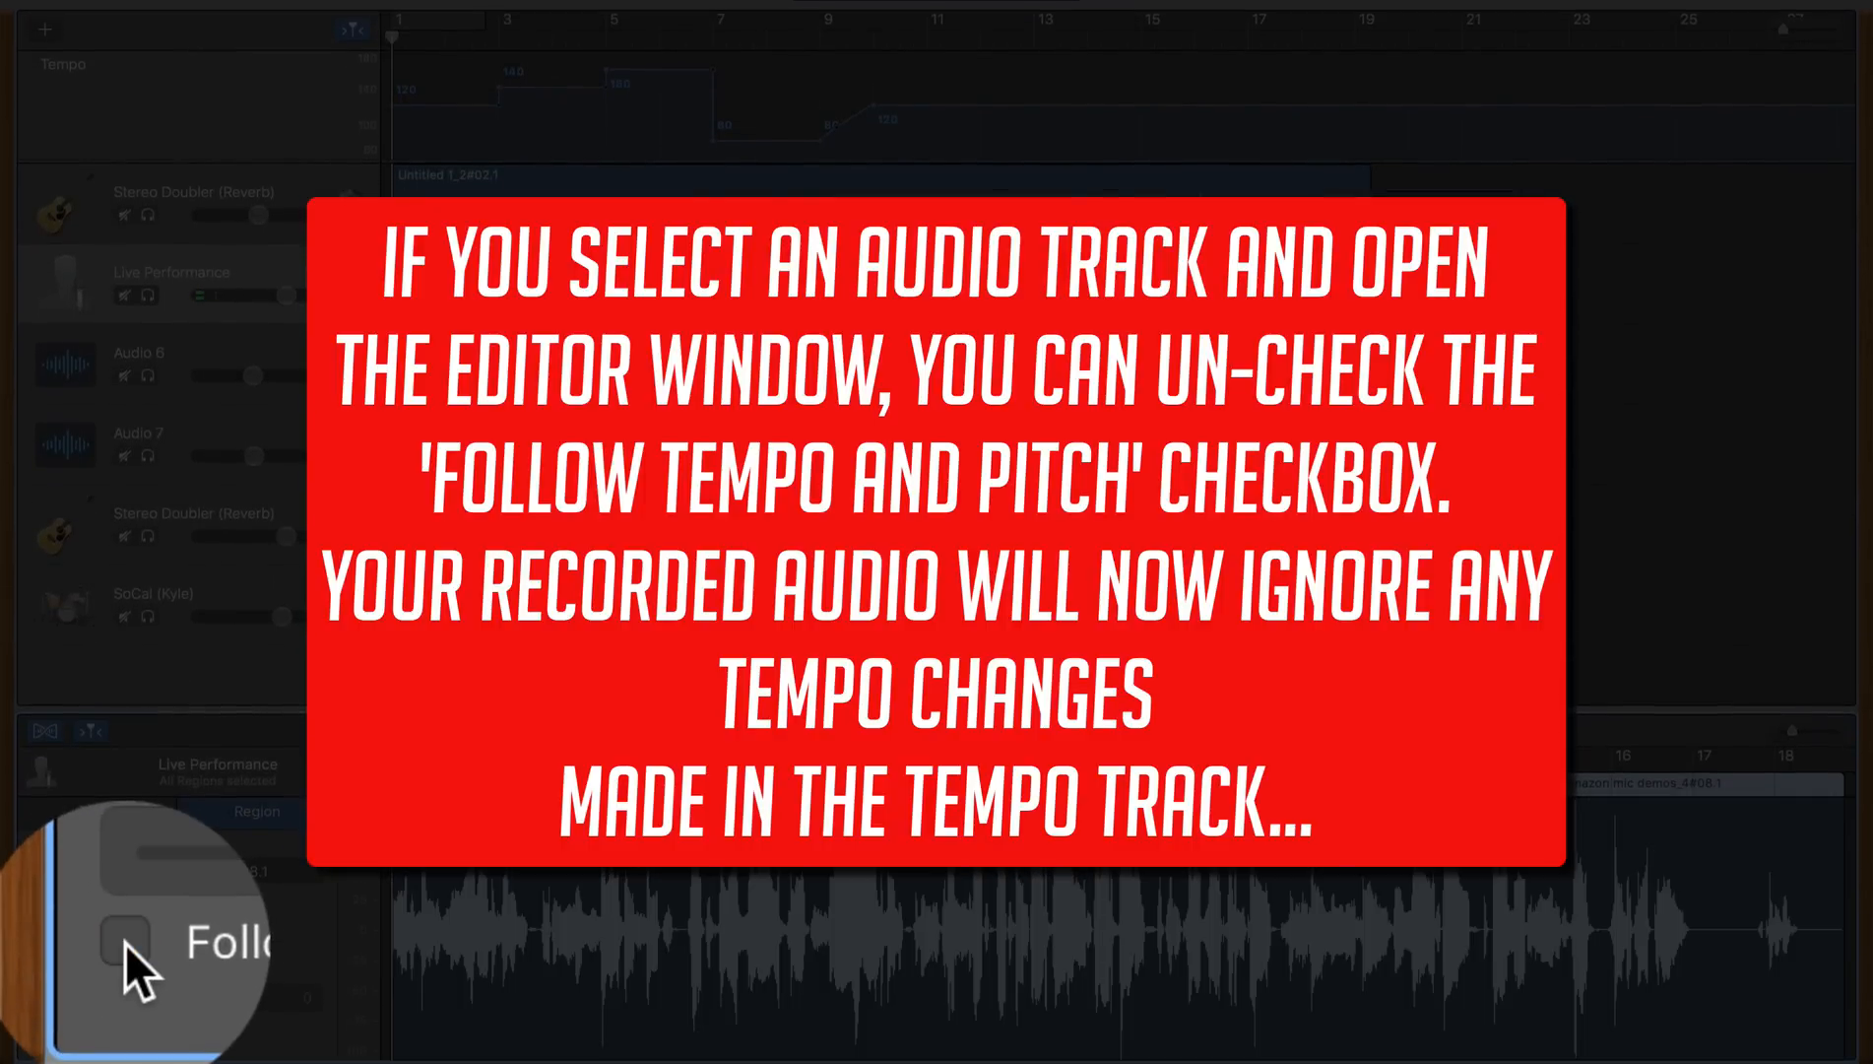
{"action": "left_click", "coordinate": [37, 1026]}
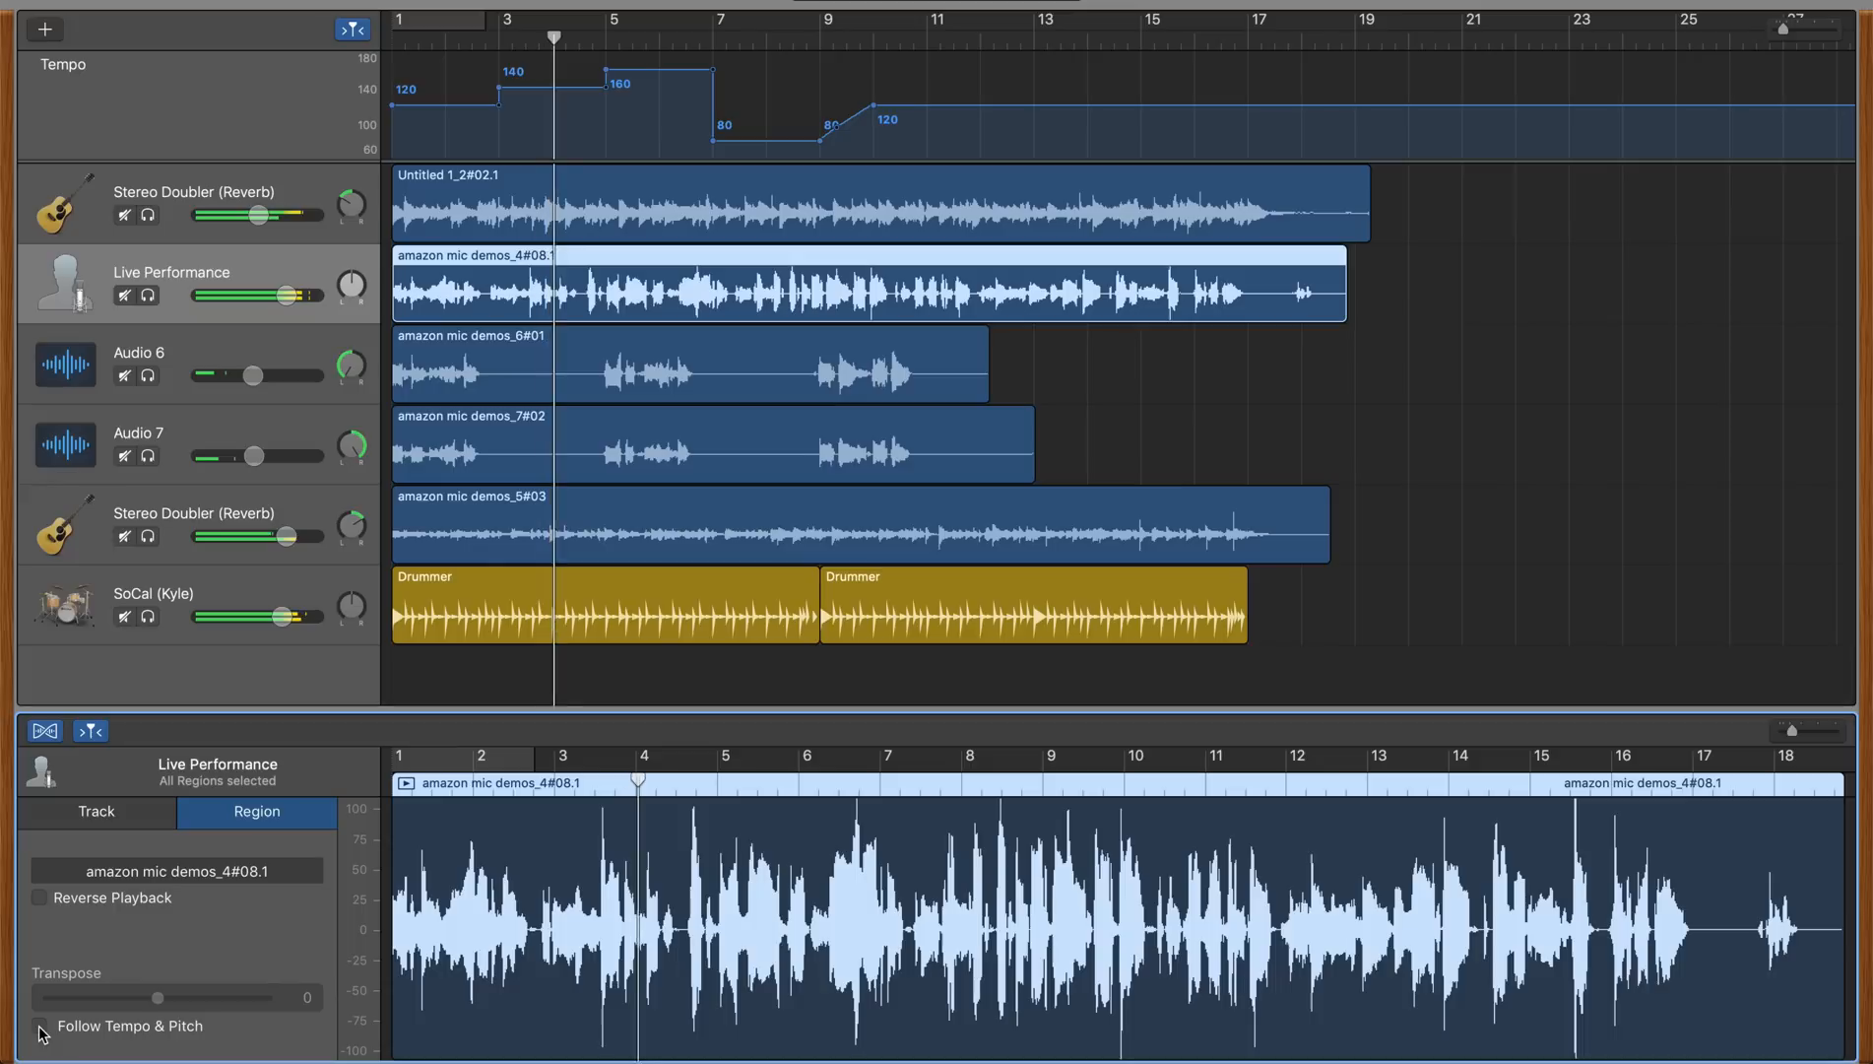
{"action": "left_click", "coordinate": [614, 35]}
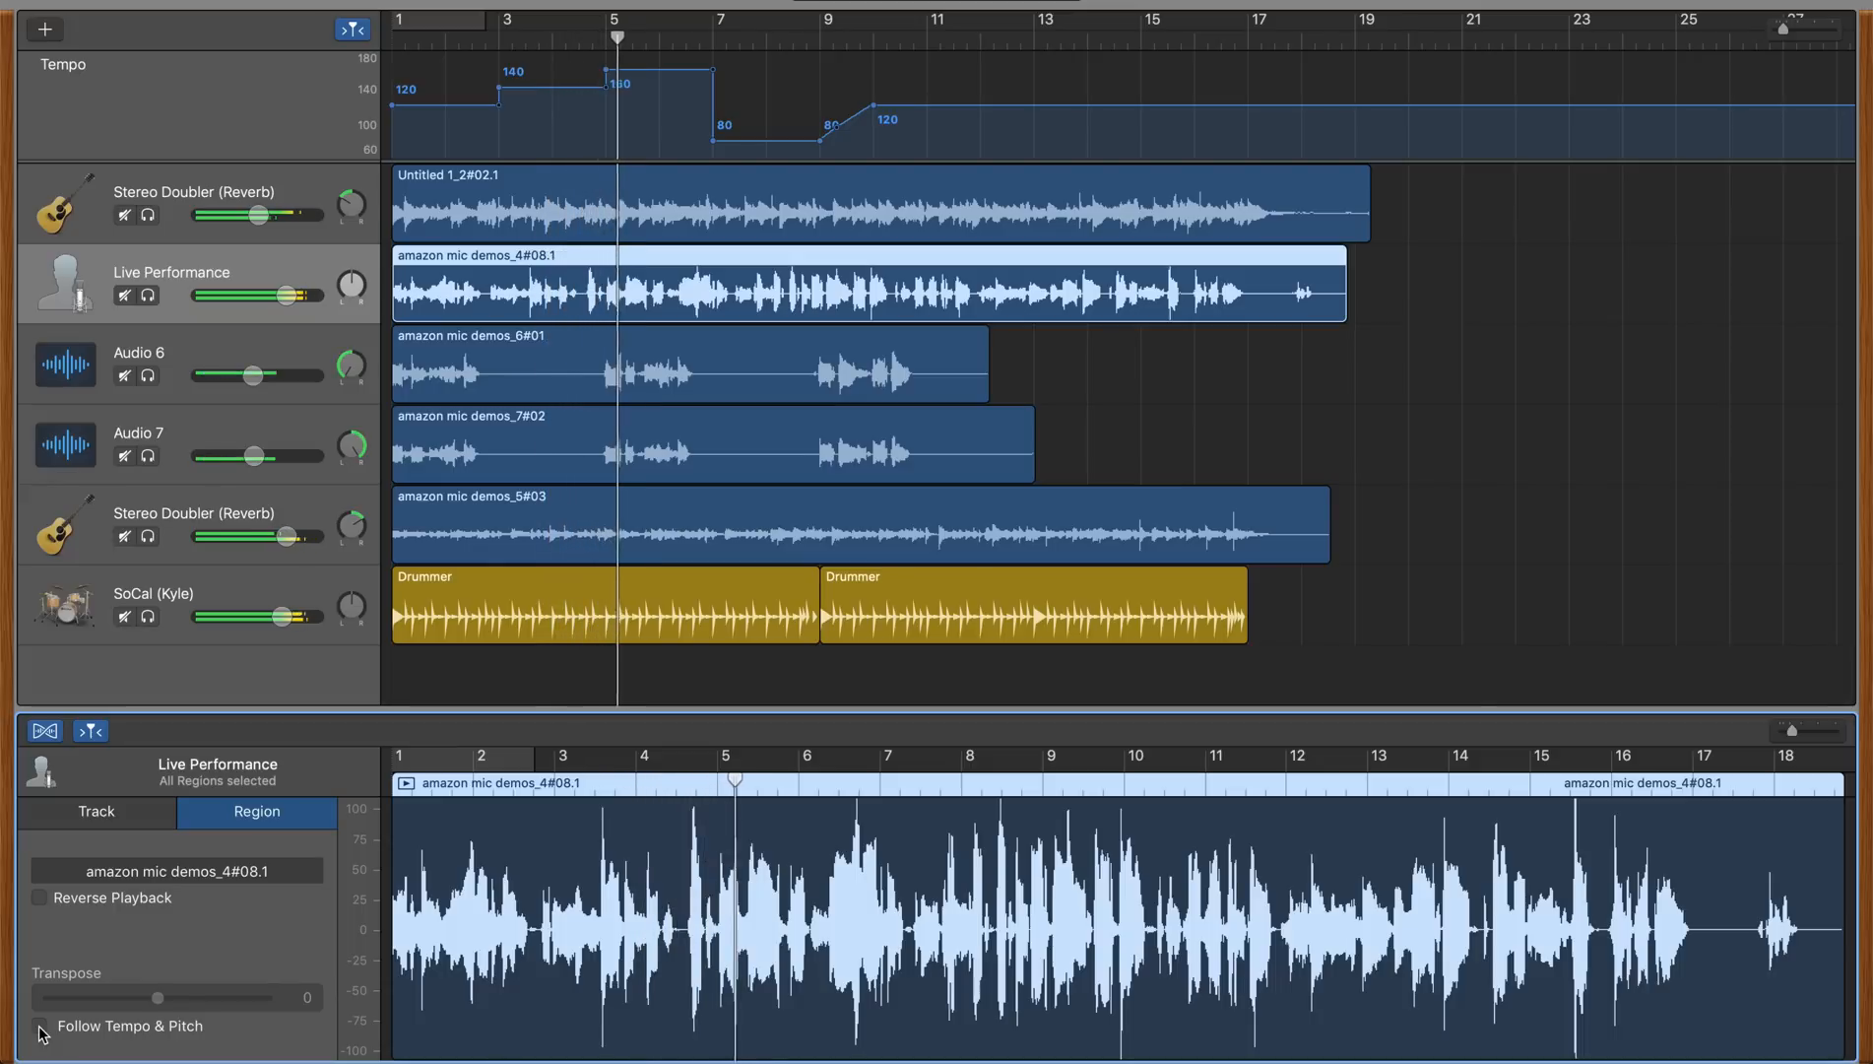